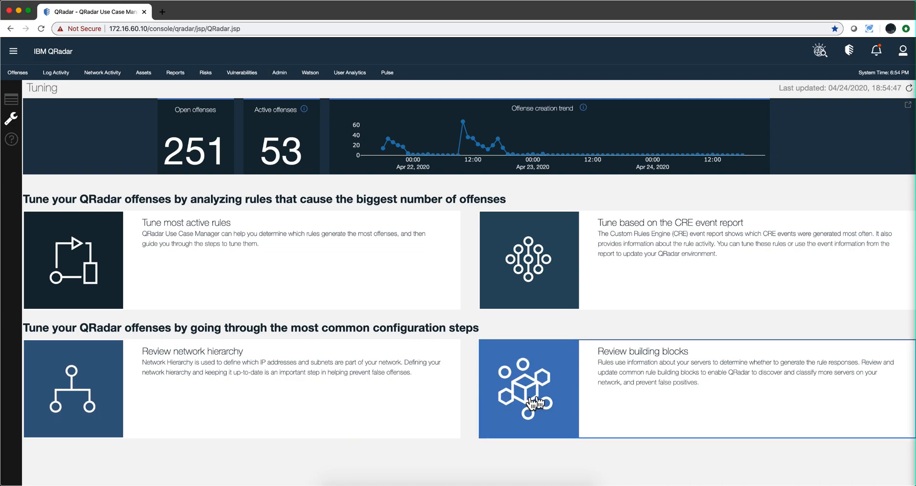
pyautogui.moveTo(562, 394)
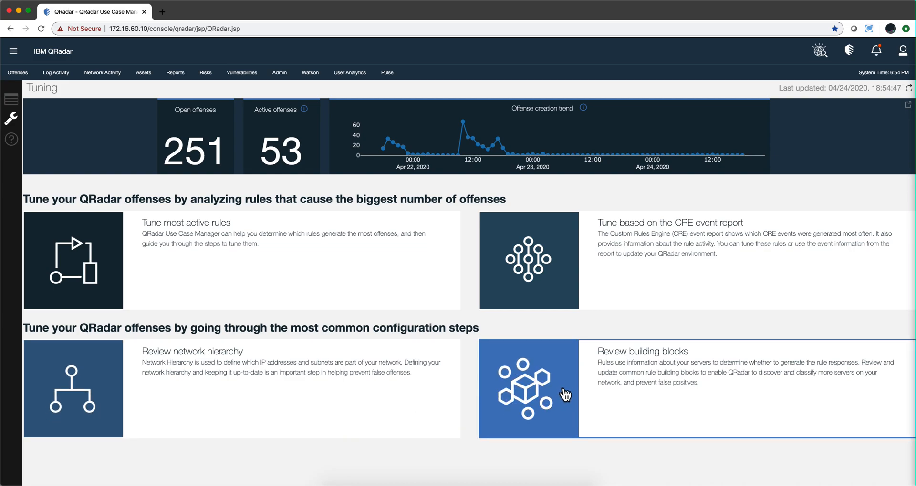
pyautogui.moveTo(620, 366)
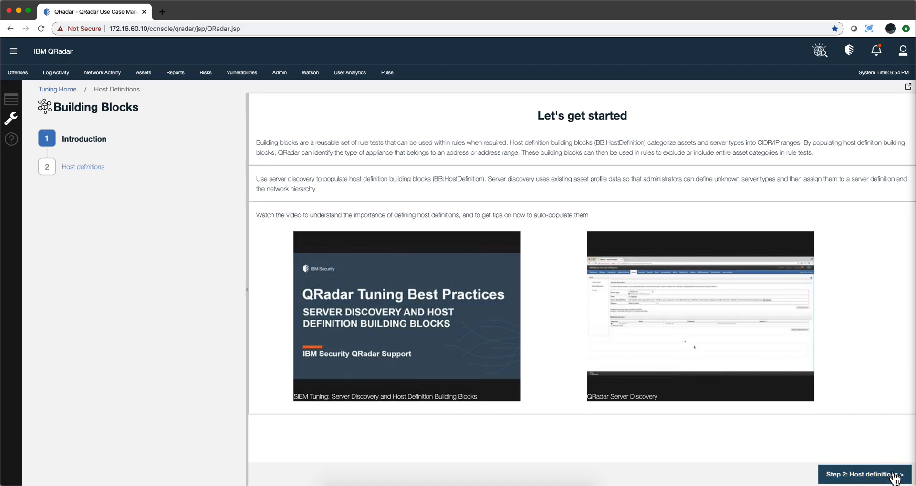
# - In Host definitions, review IPs and ports for DHCP, DNS, LDAP and Mail Servers
pyautogui.click(858, 474)
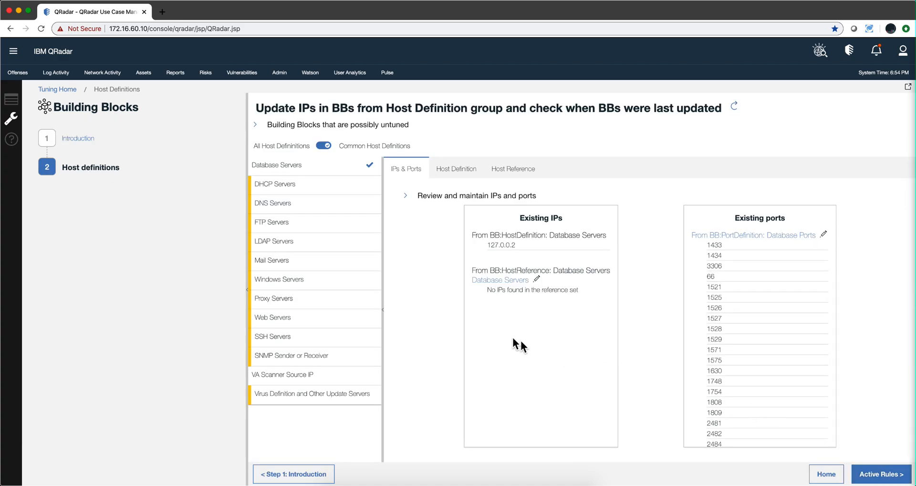
pyautogui.moveTo(340, 188)
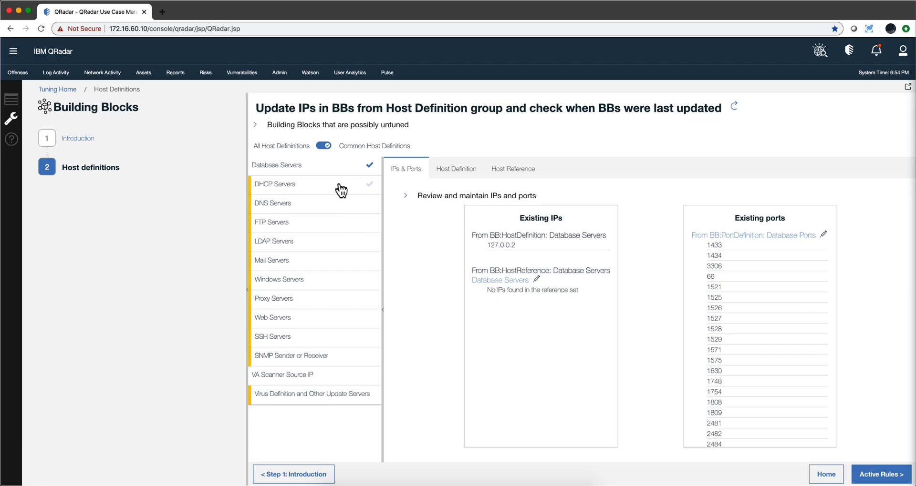
pyautogui.moveTo(303, 299)
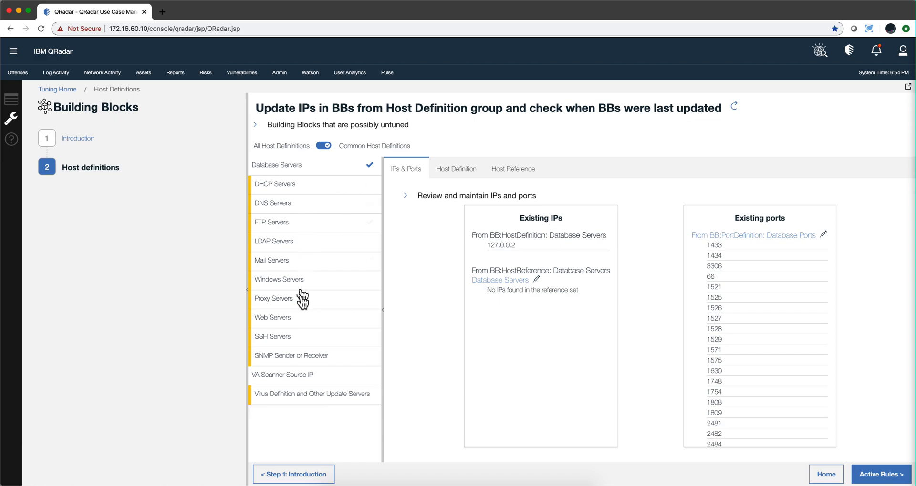
pyautogui.moveTo(322, 279)
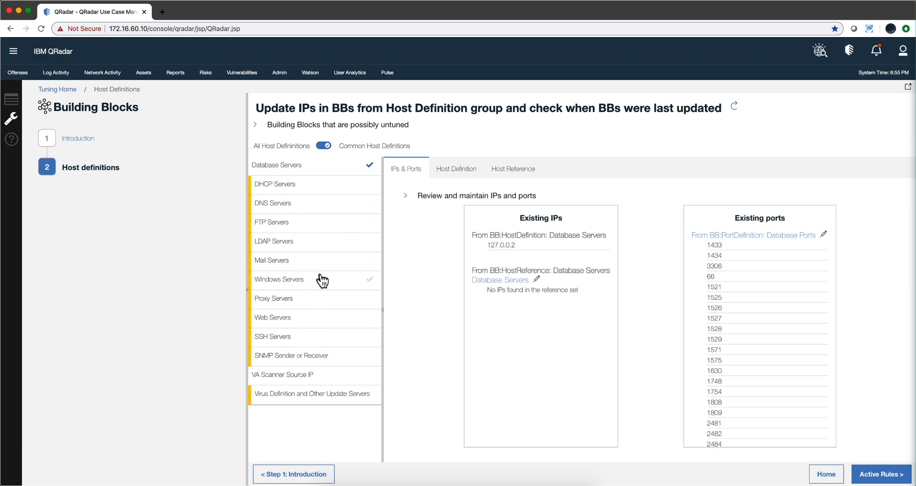
pyautogui.moveTo(301, 285)
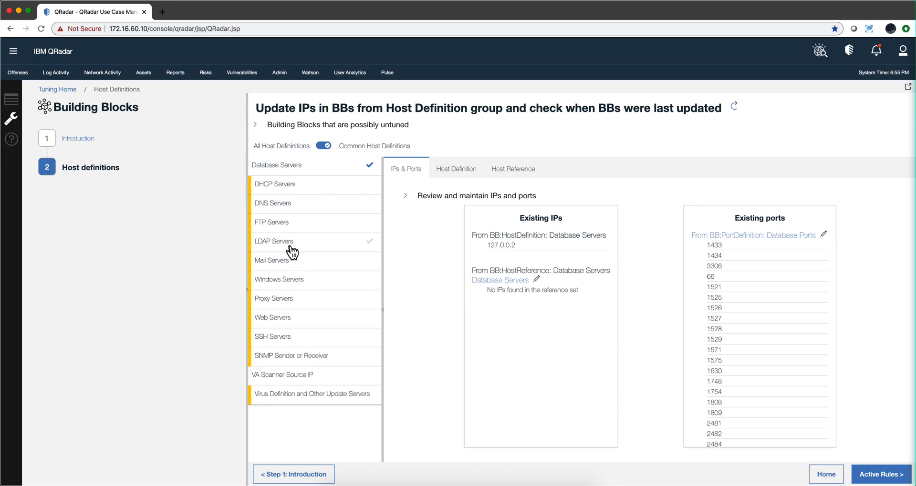
pyautogui.moveTo(303, 187)
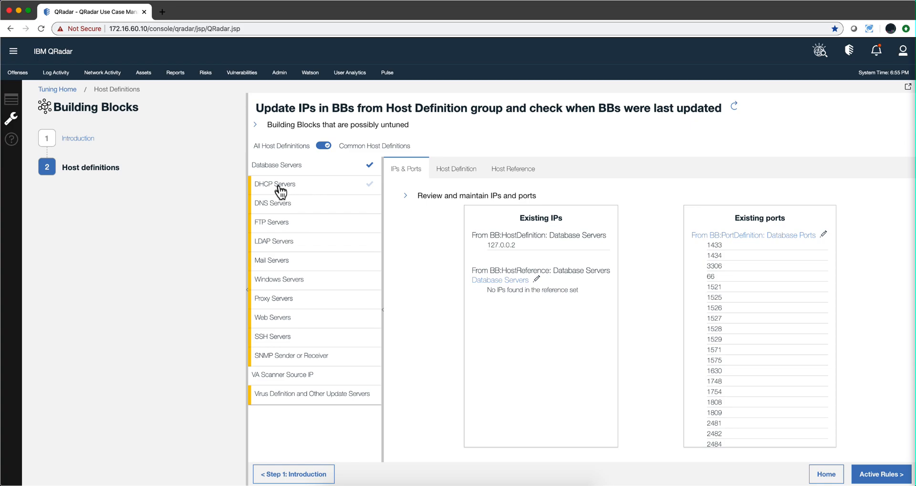
pyautogui.click(274, 184)
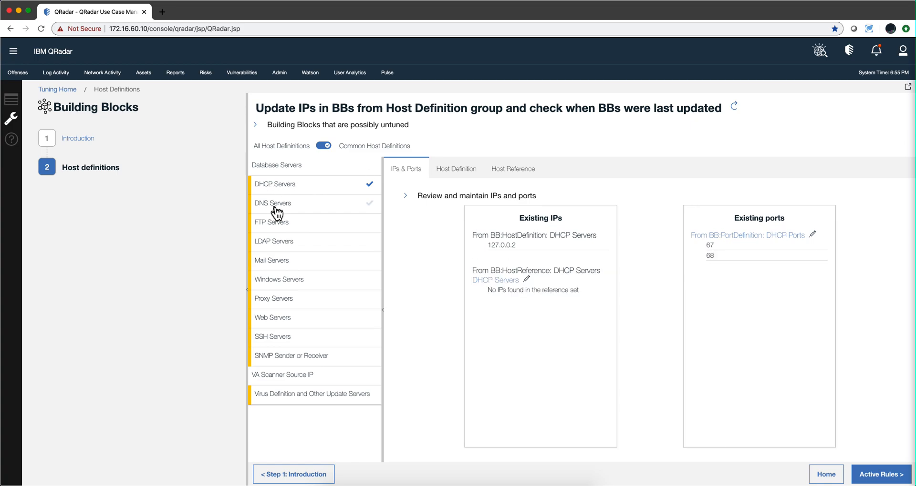
pyautogui.click(272, 204)
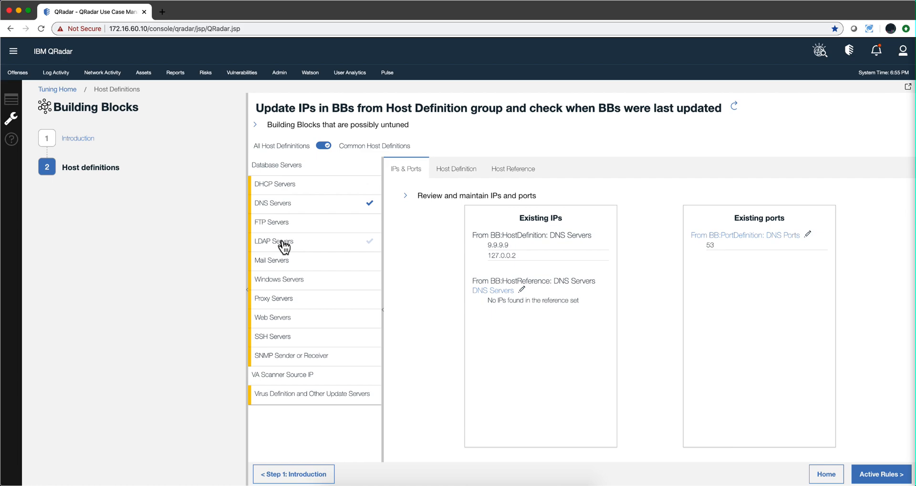
pyautogui.click(273, 241)
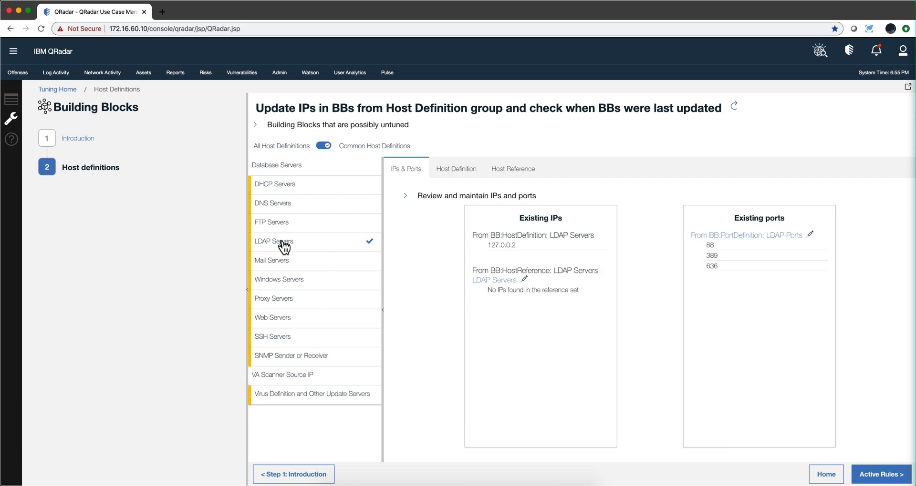
pyautogui.moveTo(289, 219)
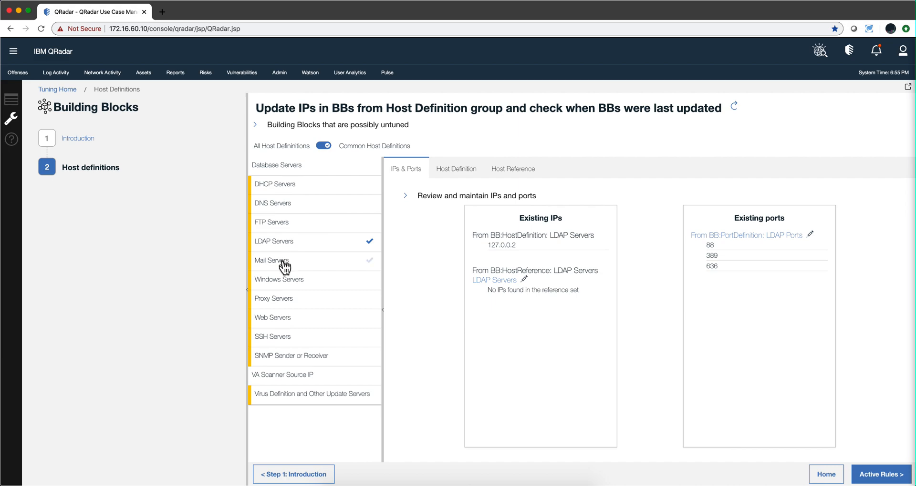
pyautogui.click(271, 260)
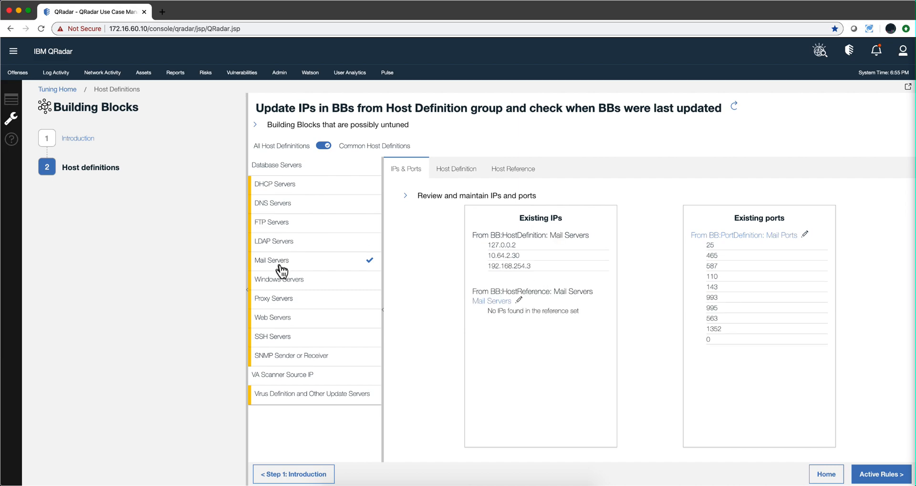
pyautogui.moveTo(285, 265)
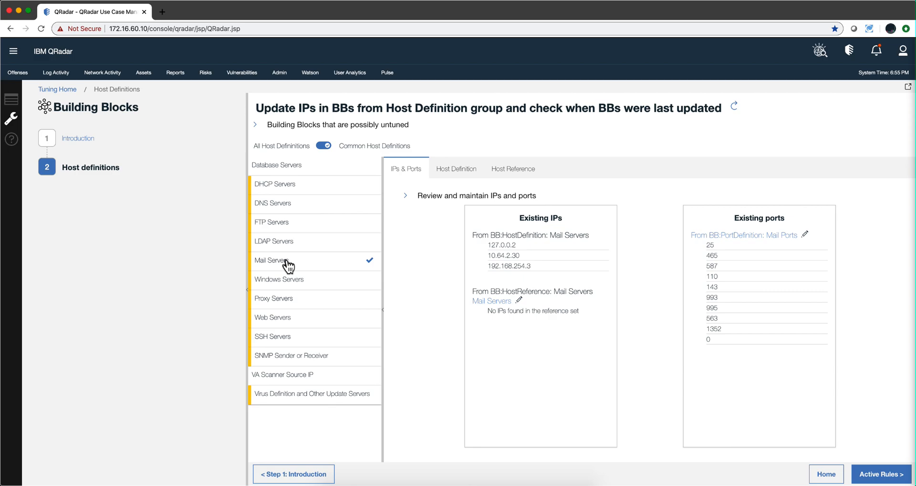
pyautogui.moveTo(723, 278)
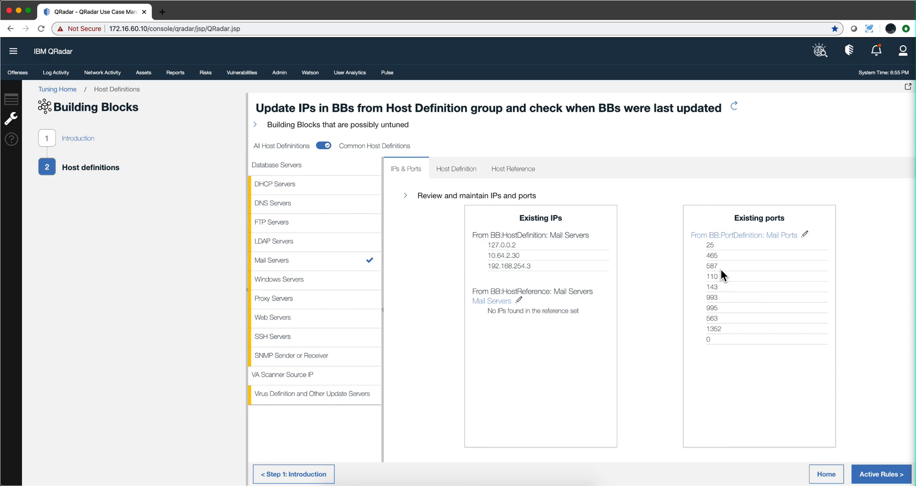
pyautogui.moveTo(416, 175)
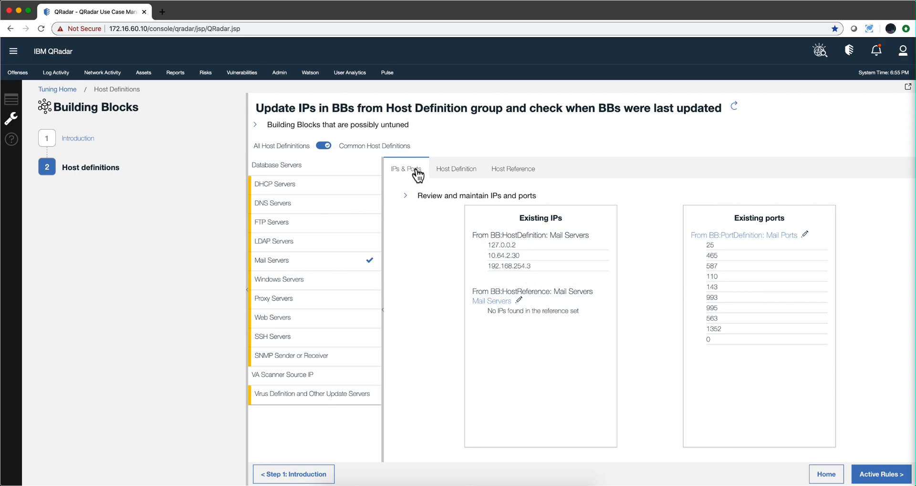
pyautogui.moveTo(457, 169)
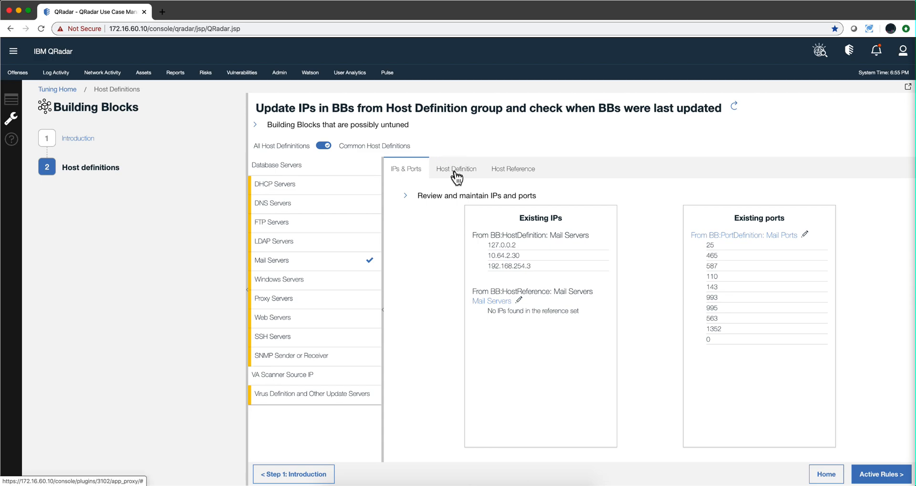
# - On the Host Definition tab, view the DHCP and DNS Servers building blocks, ending on DHCP Servers
pyautogui.click(455, 168)
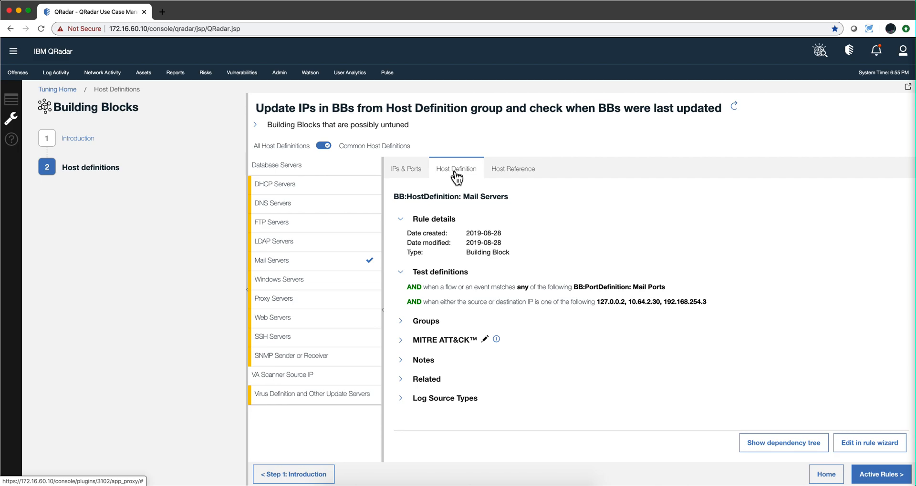
pyautogui.moveTo(464, 286)
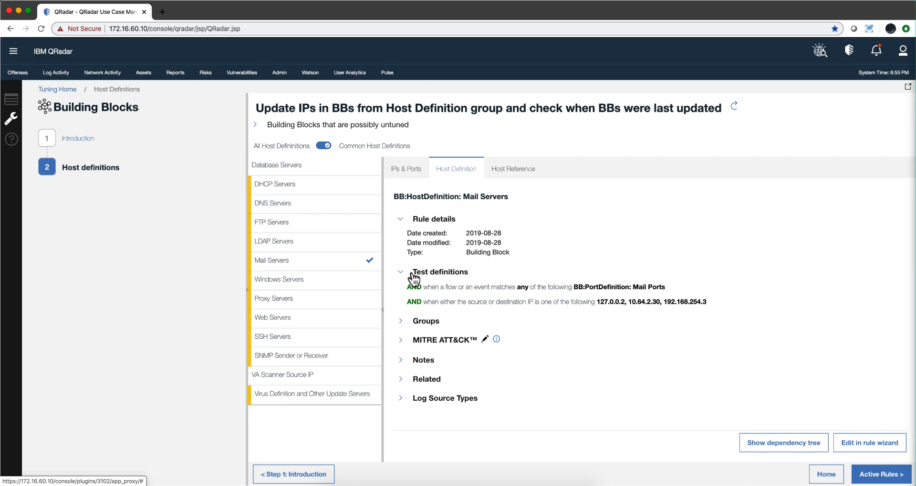
pyautogui.moveTo(571, 294)
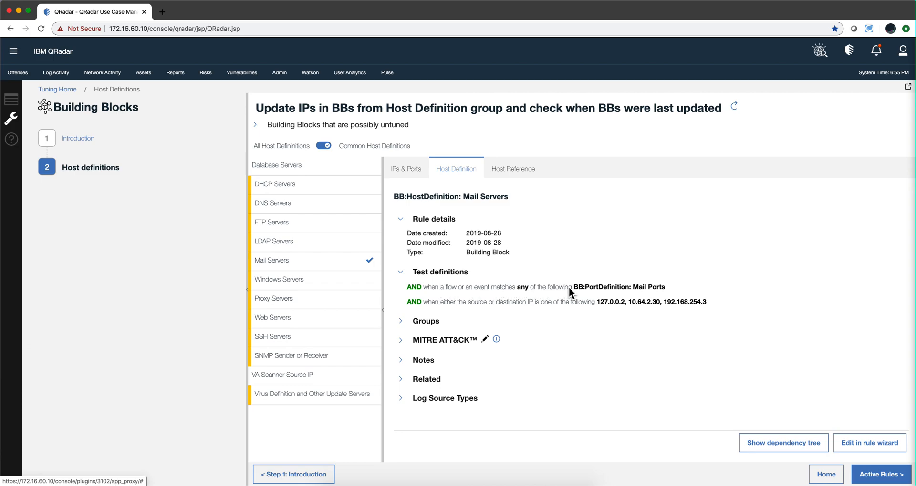
pyautogui.moveTo(562, 294)
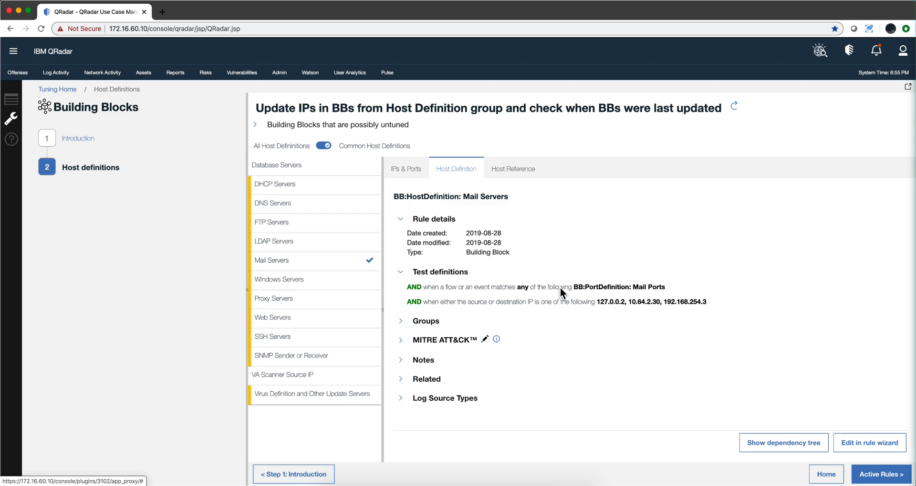
pyautogui.moveTo(312, 189)
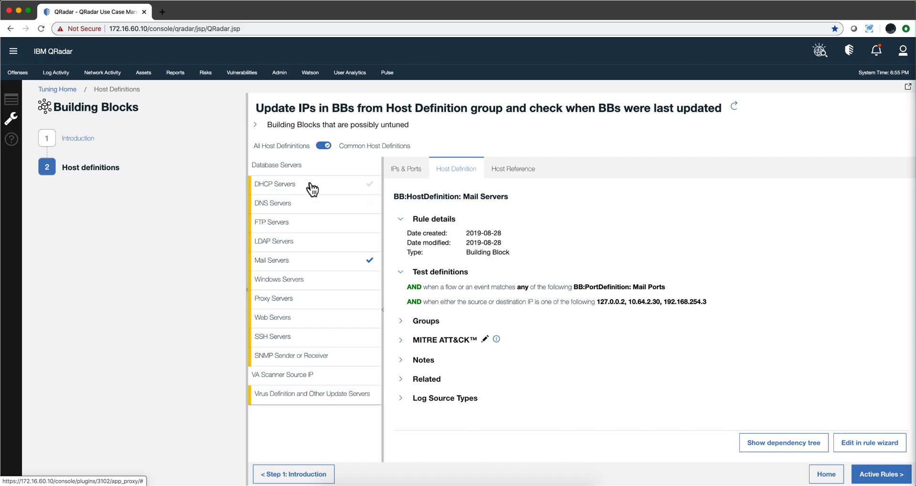
pyautogui.click(274, 184)
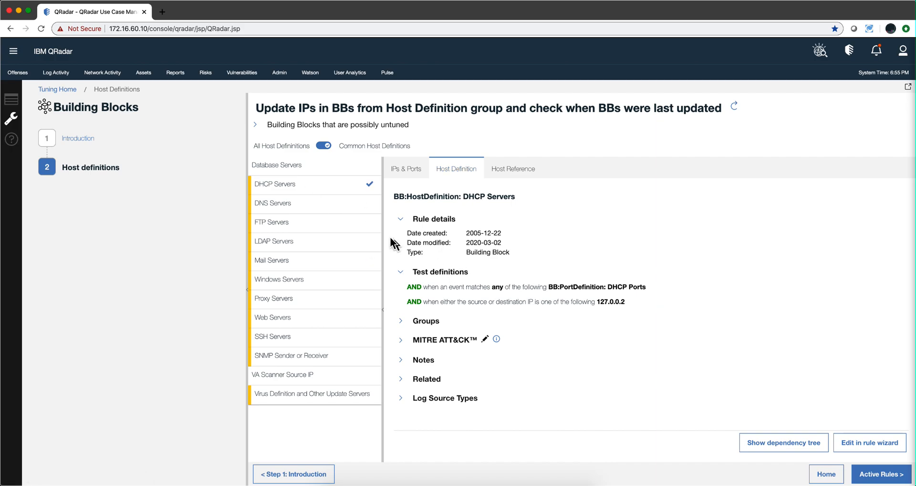
pyautogui.click(273, 203)
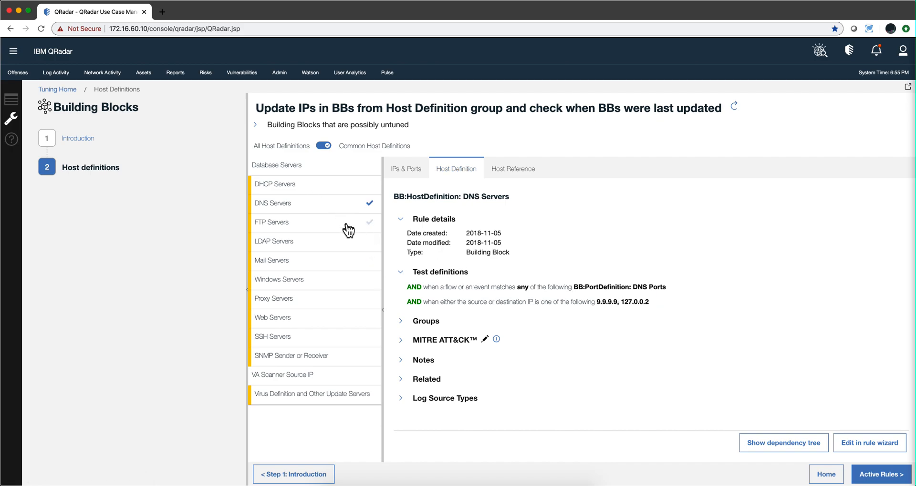
pyautogui.click(275, 184)
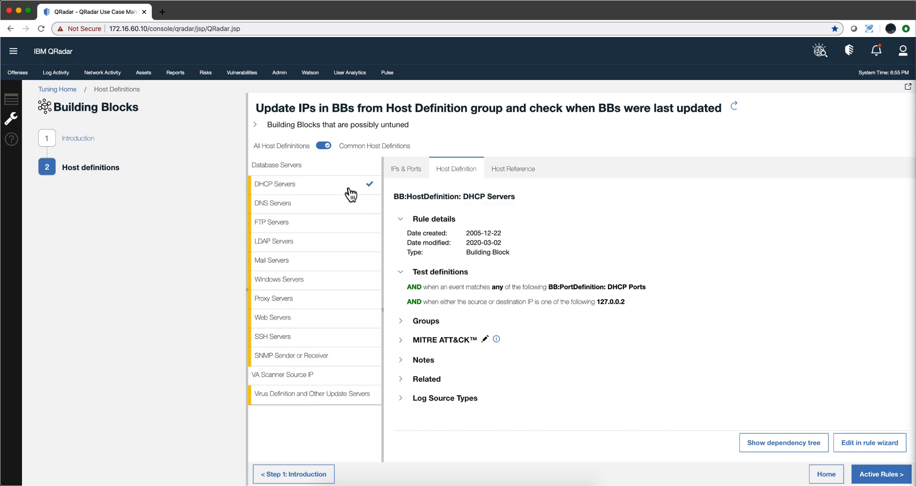
pyautogui.moveTo(439, 301)
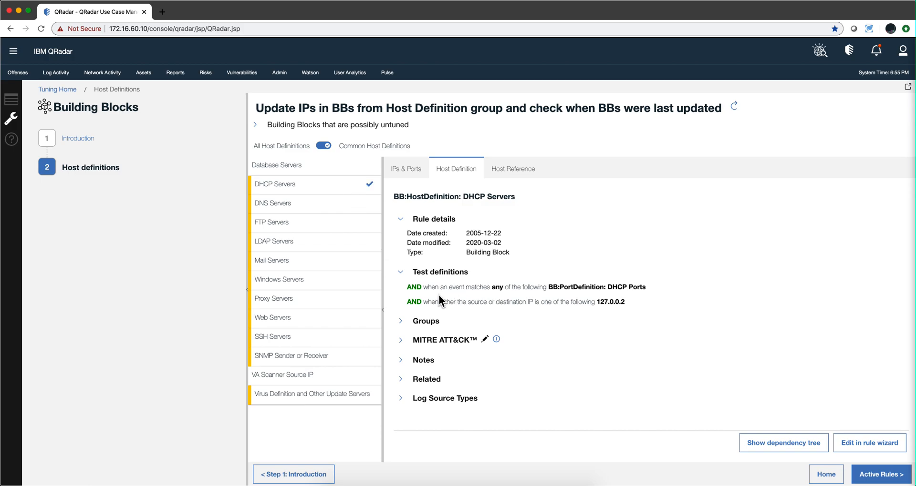
pyautogui.moveTo(184, 188)
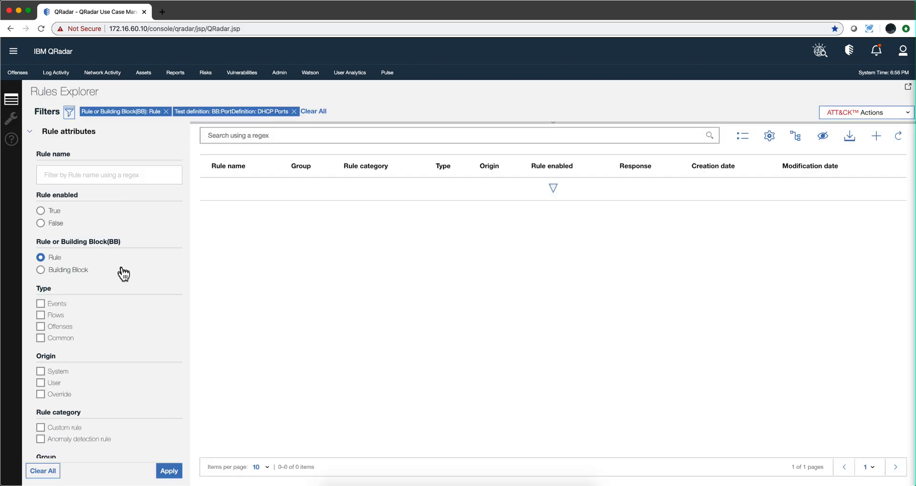
# - Filter rules by DHCP Ports, investigate Load Basic Building Blocks, then close the details
pyautogui.scroll(-3)
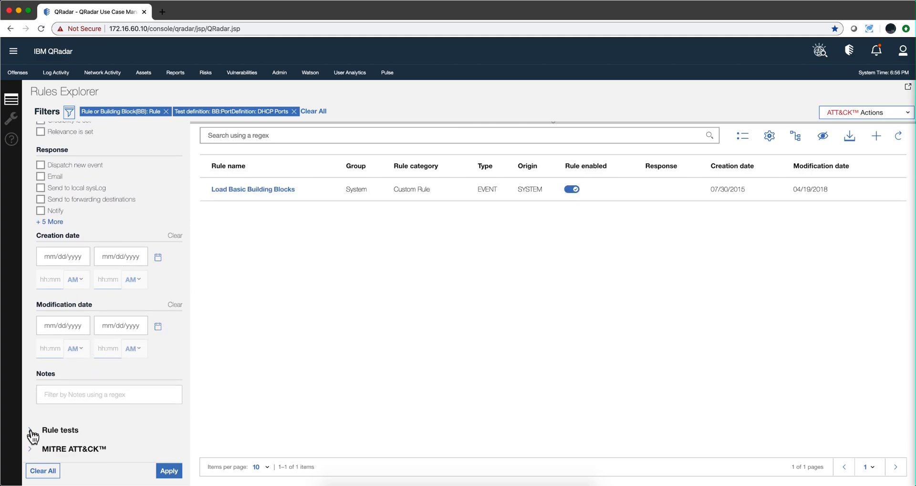
pyautogui.click(29, 430)
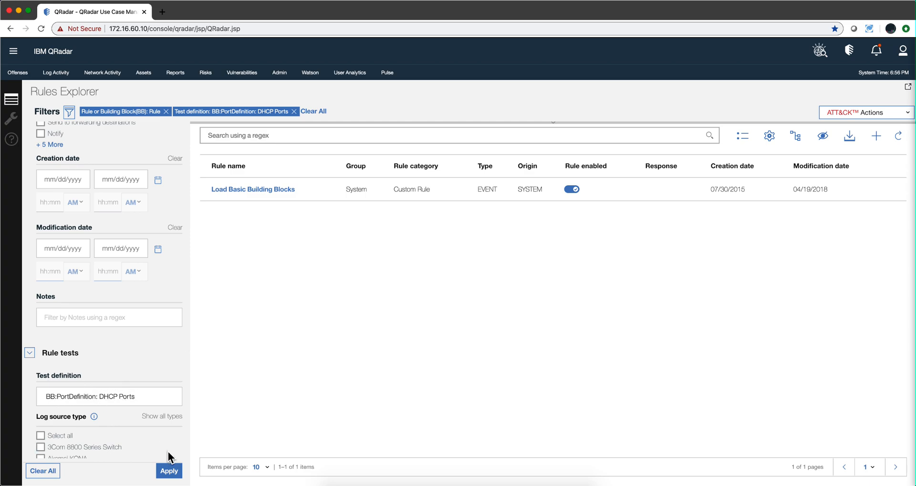
pyautogui.click(169, 471)
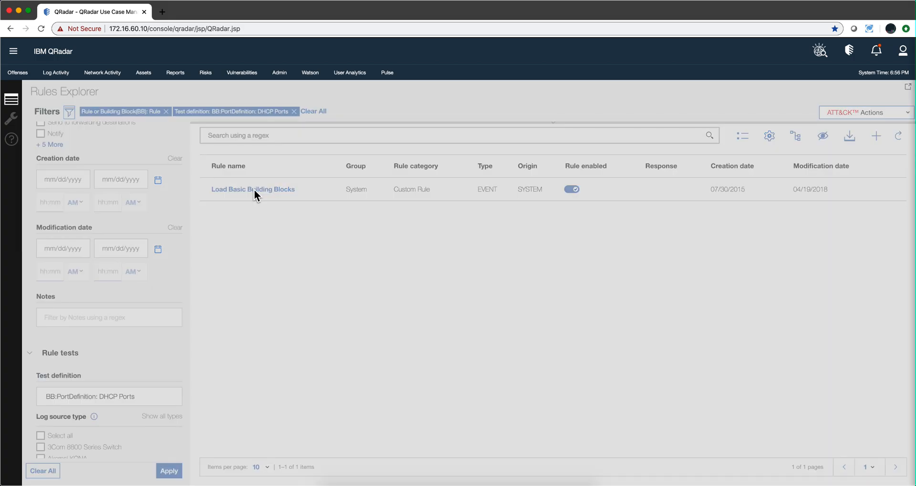
pyautogui.click(253, 190)
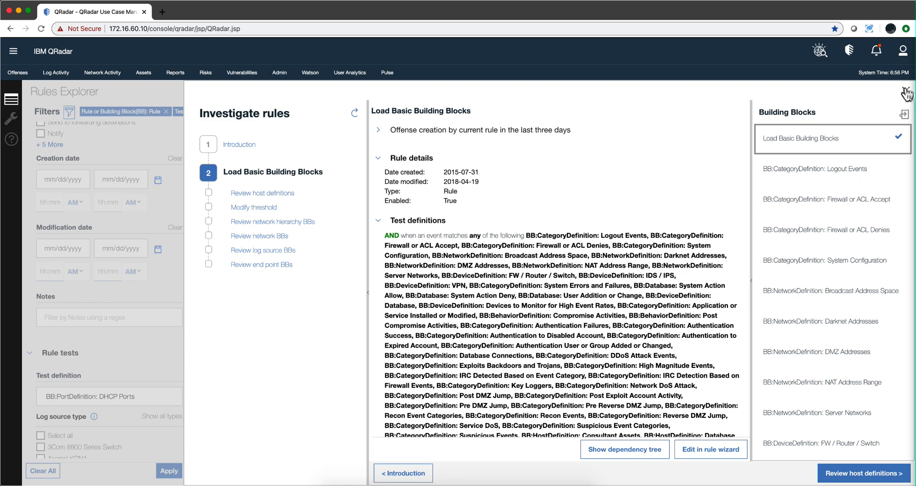
pyautogui.click(905, 93)
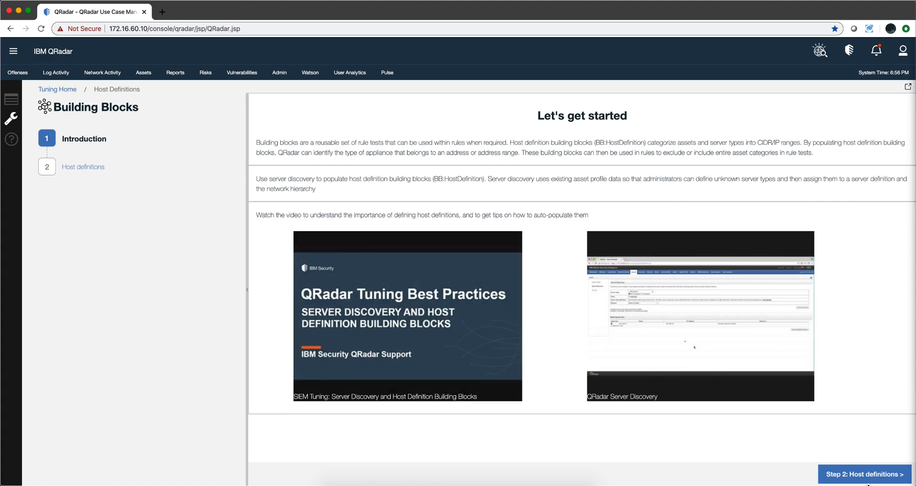
# - View the Database Servers host definition and host reference (Database Servers - IP set) building blocks
pyautogui.click(864, 474)
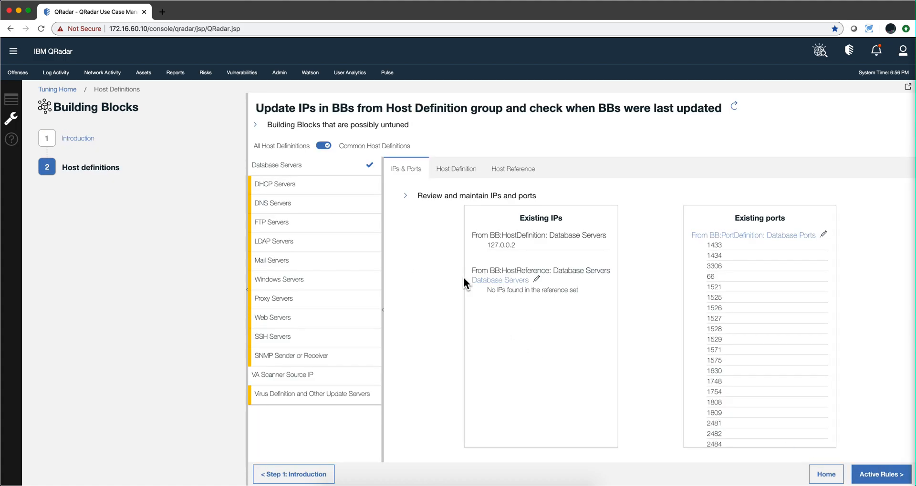
pyautogui.click(456, 168)
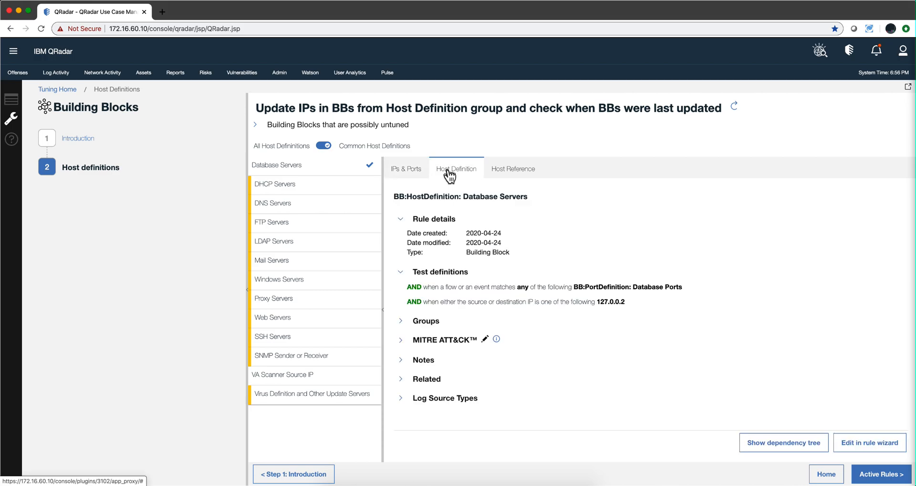
pyautogui.moveTo(493, 166)
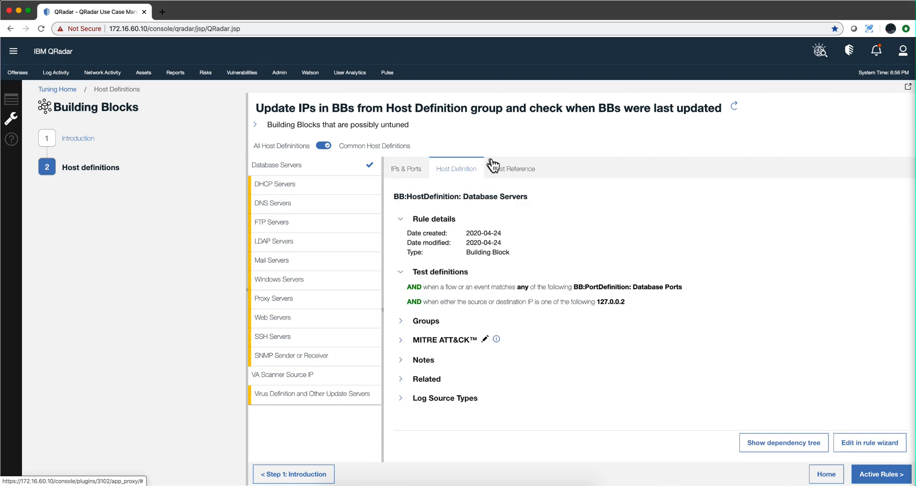
pyautogui.click(514, 169)
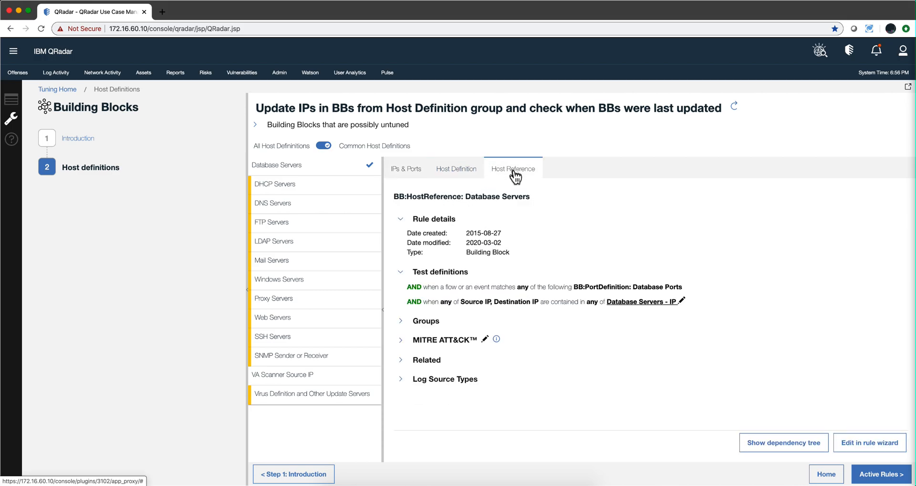
pyautogui.moveTo(594, 315)
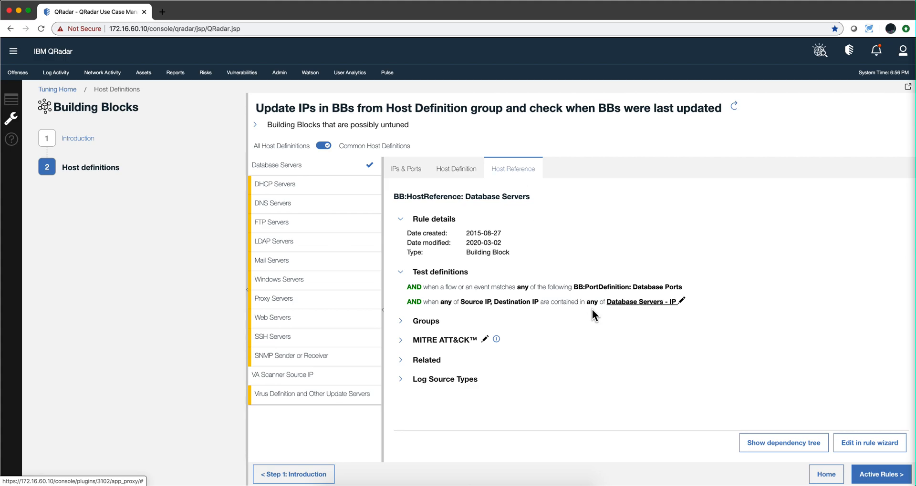
pyautogui.moveTo(494, 310)
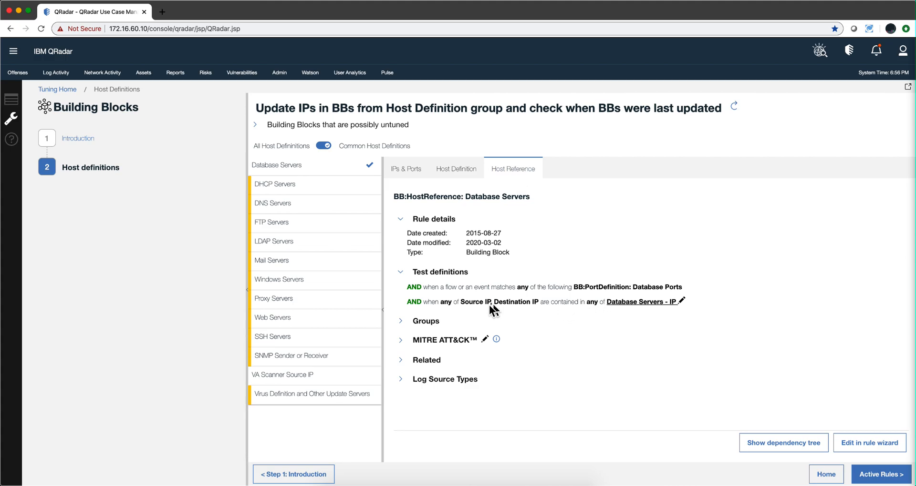
pyautogui.moveTo(579, 310)
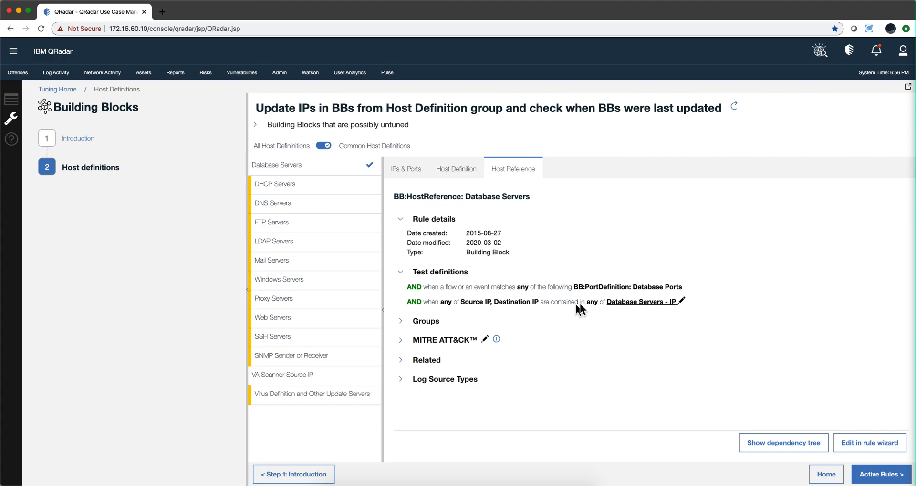
pyautogui.moveTo(635, 311)
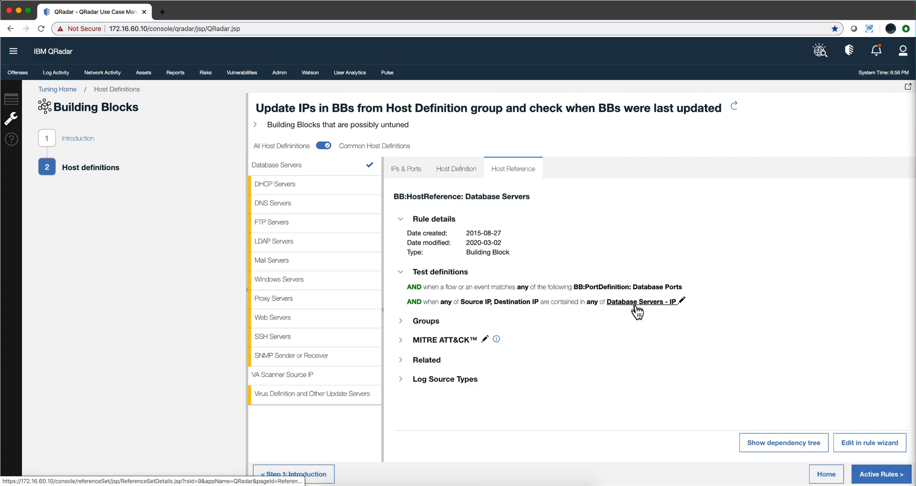
pyautogui.moveTo(279, 73)
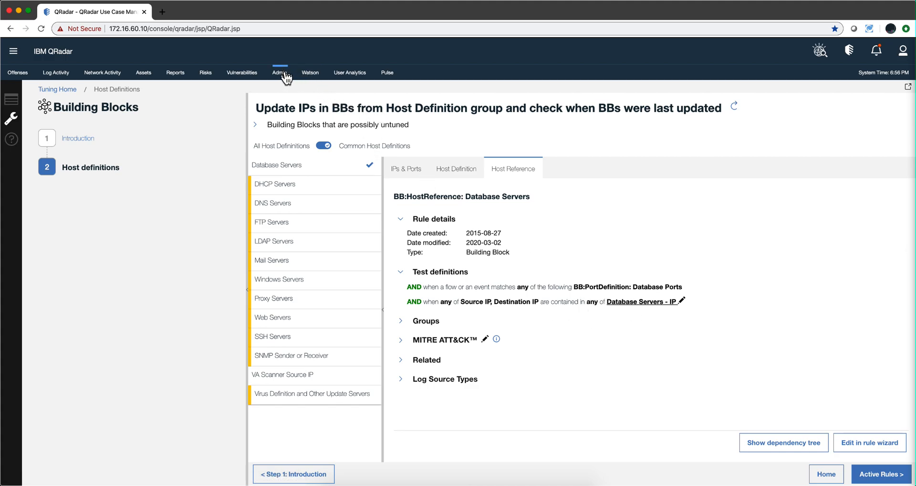
# - Open the Admin tab's administration console
pyautogui.click(279, 73)
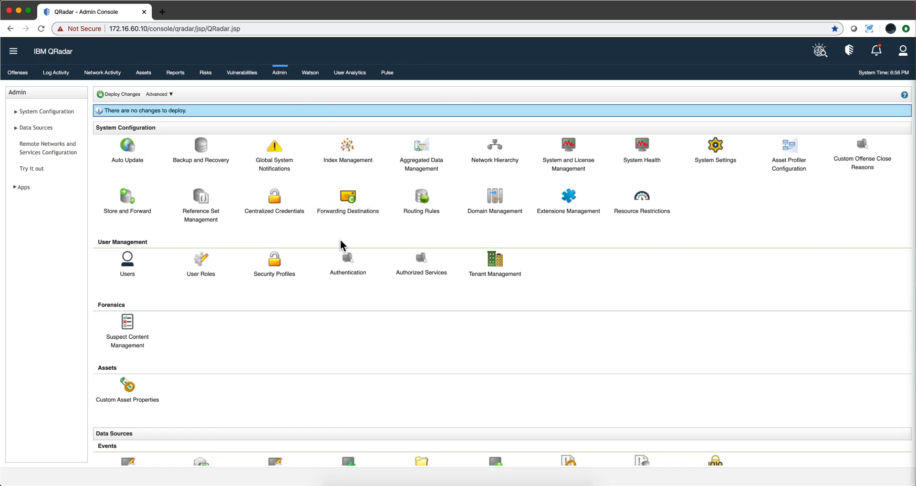
# - In Reference Set Management, search 'dhcp' and select the empty DHCP Servers IP set
pyautogui.click(200, 197)
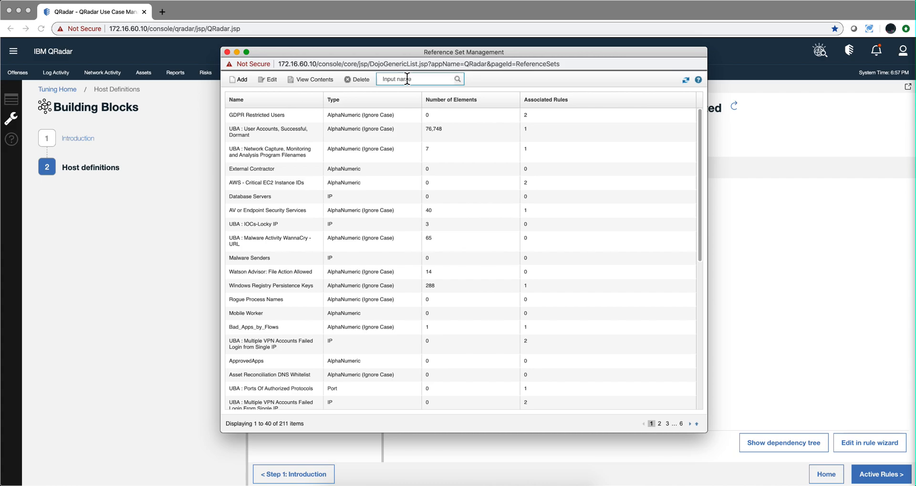
pyautogui.write('dhc')
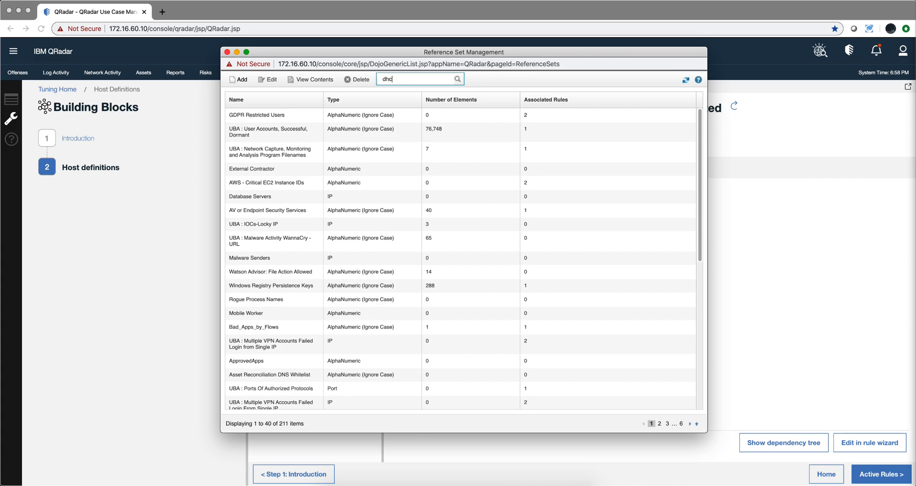
pyautogui.write('p')
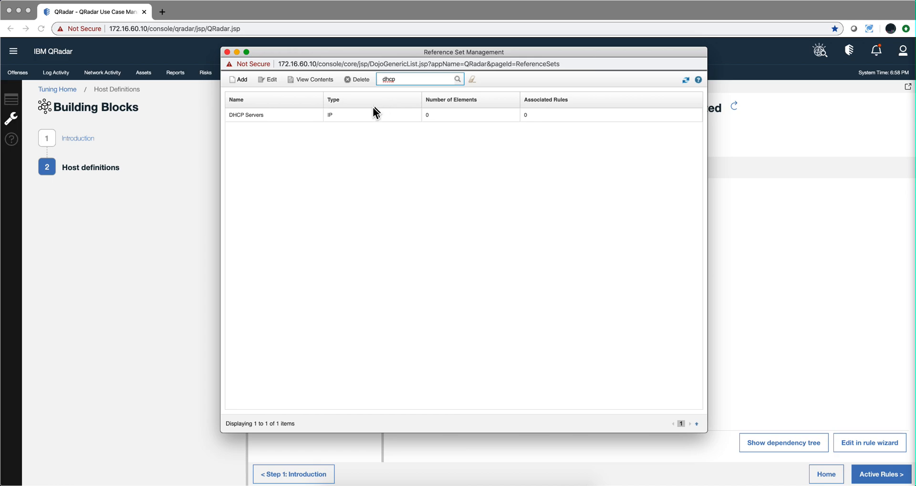
pyautogui.click(274, 115)
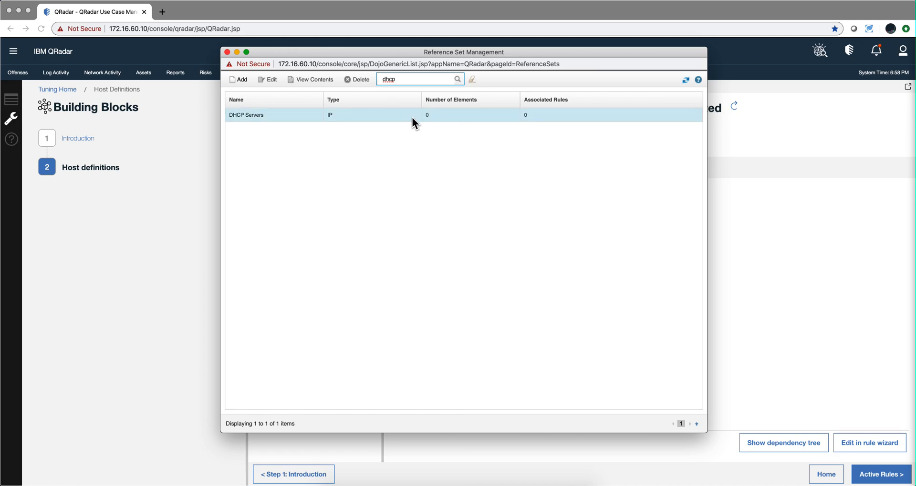
pyautogui.moveTo(379, 125)
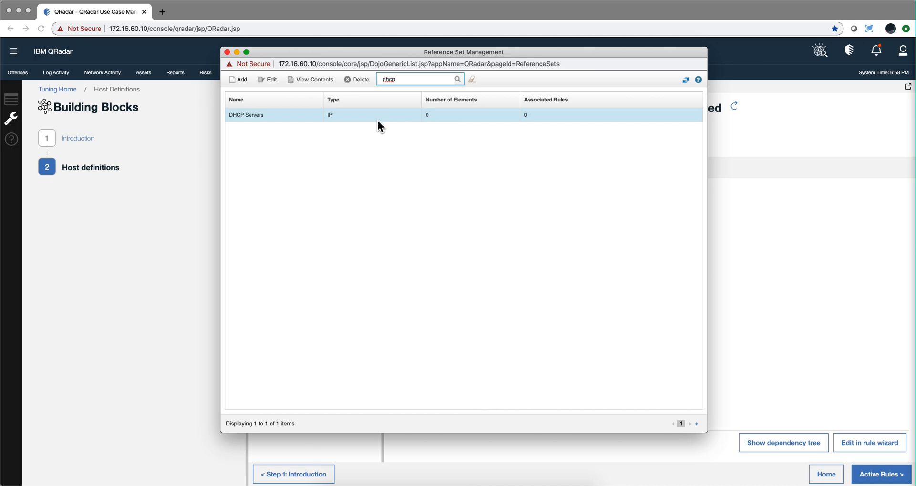
pyautogui.moveTo(347, 123)
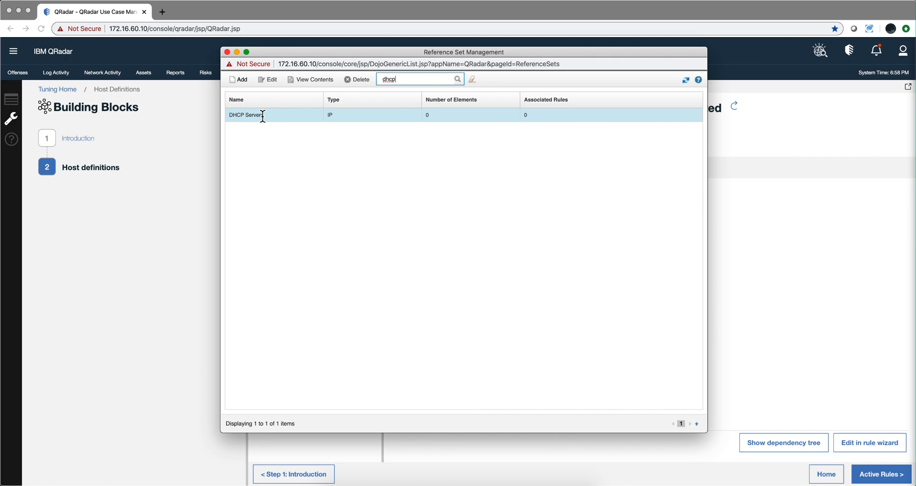
pyautogui.click(227, 52)
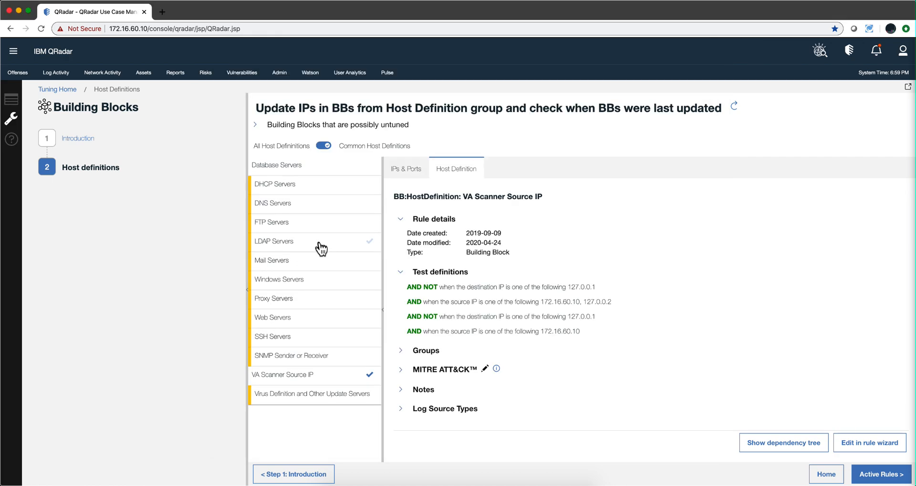
pyautogui.moveTo(351, 383)
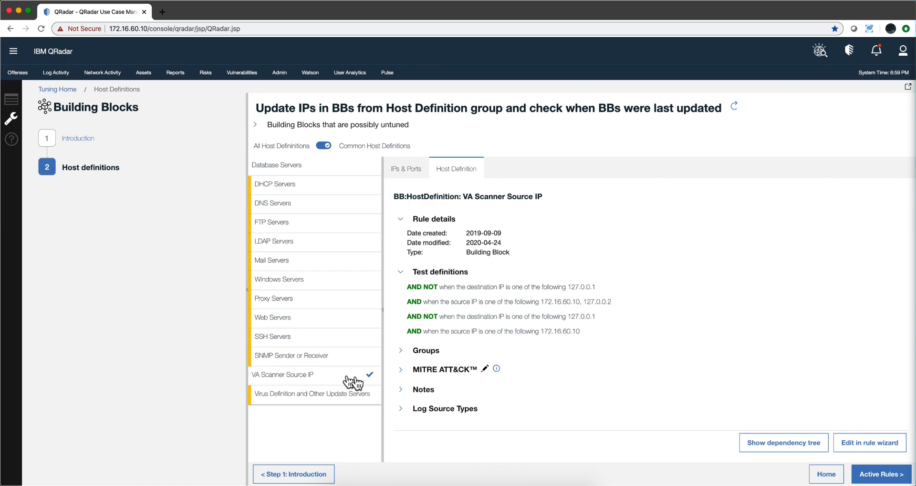
pyautogui.moveTo(275, 384)
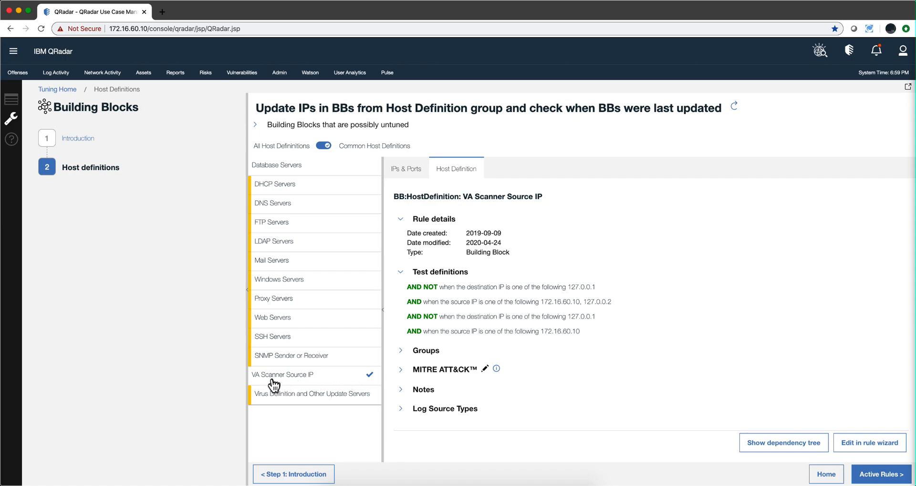
pyautogui.moveTo(355, 338)
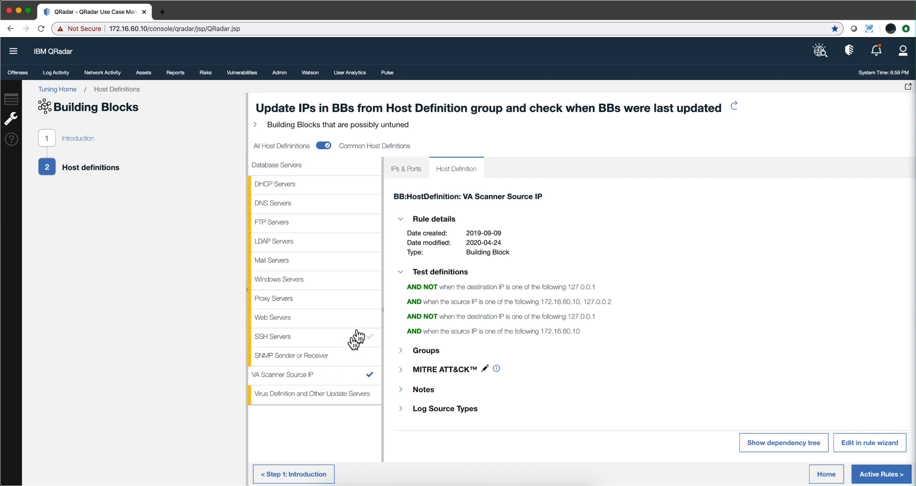
pyautogui.moveTo(455, 178)
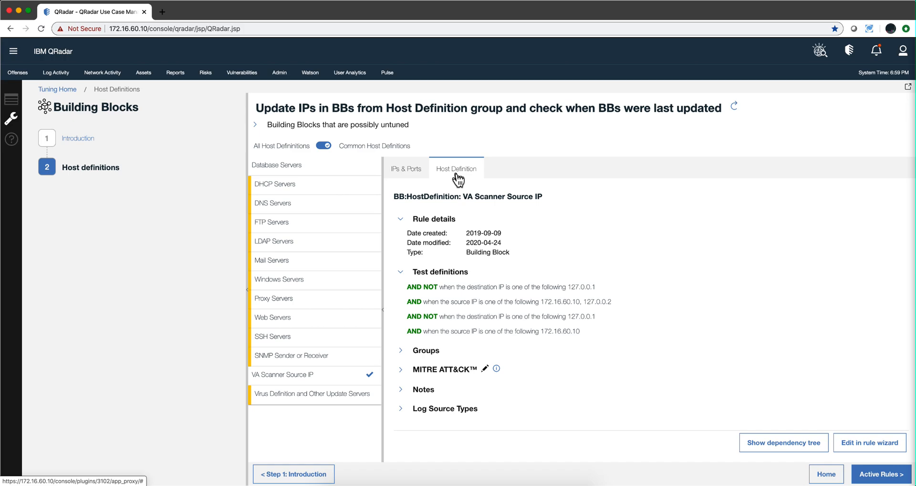
pyautogui.moveTo(474, 181)
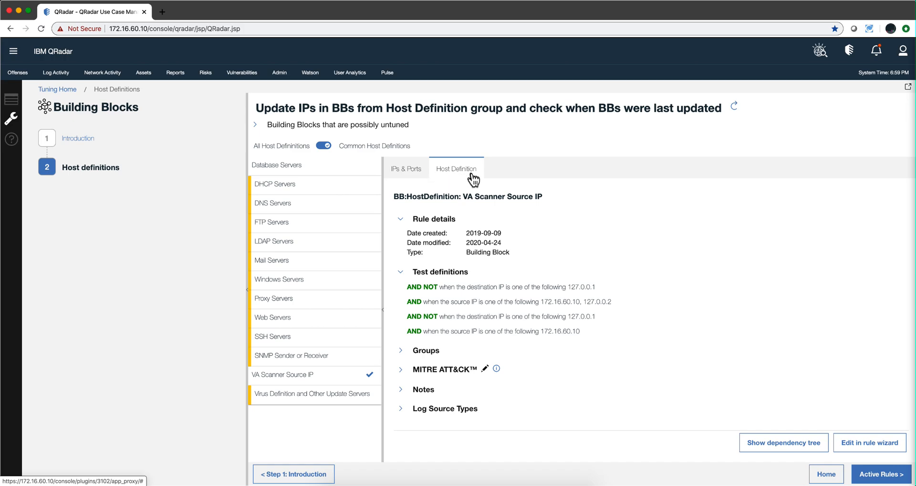
pyautogui.moveTo(413, 207)
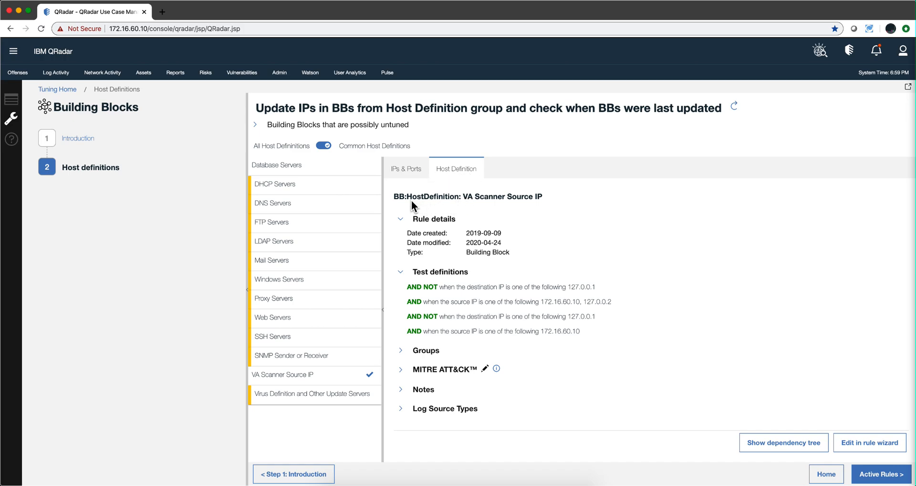
pyautogui.moveTo(482, 203)
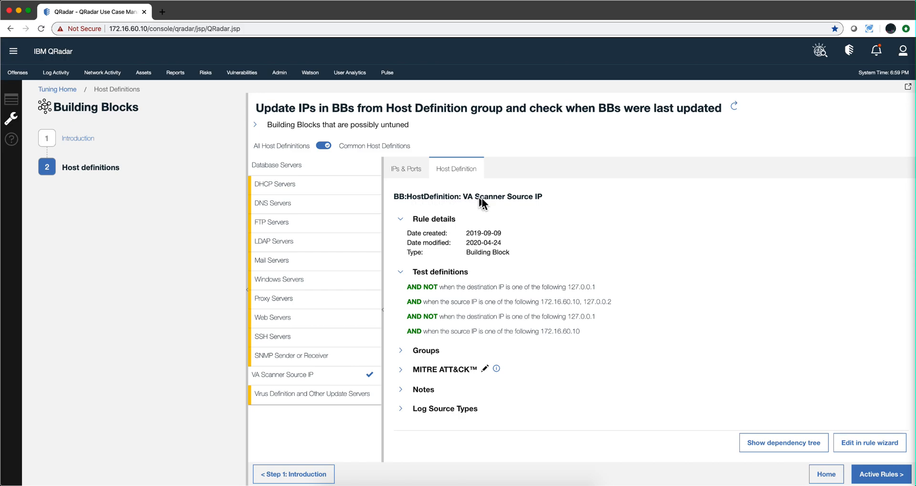
pyautogui.moveTo(534, 208)
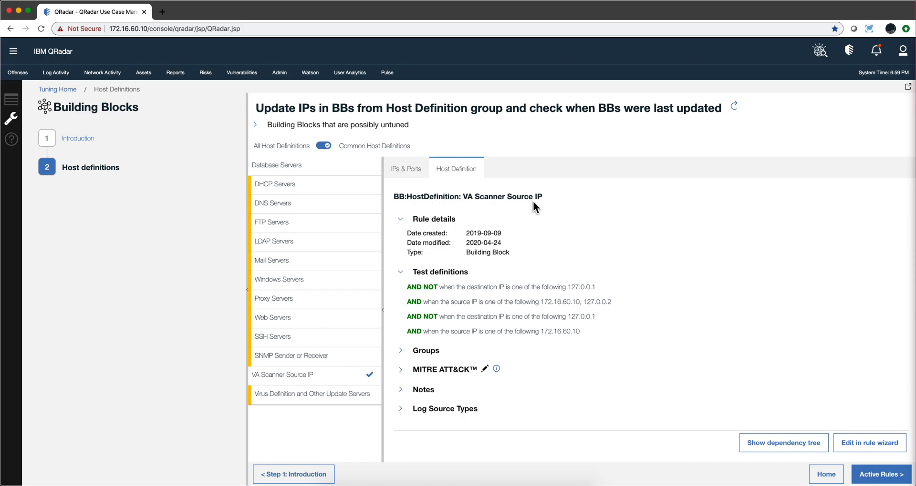
pyautogui.moveTo(520, 316)
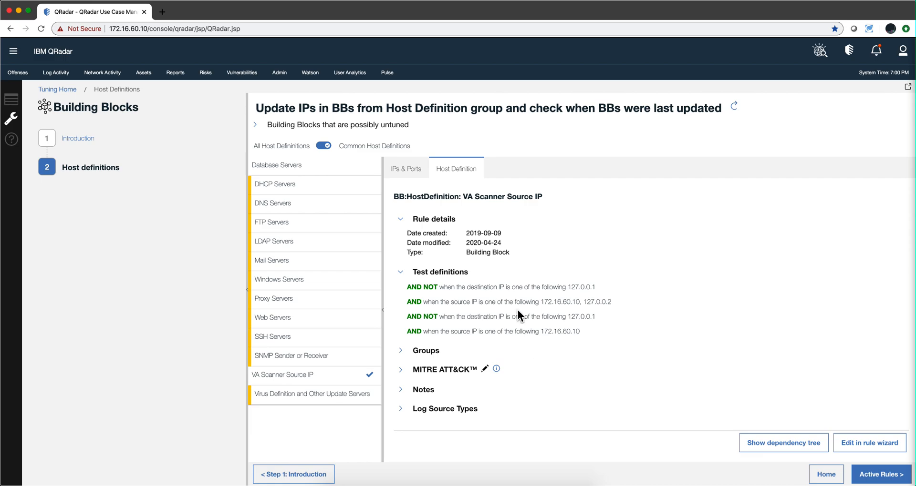
pyautogui.moveTo(439, 315)
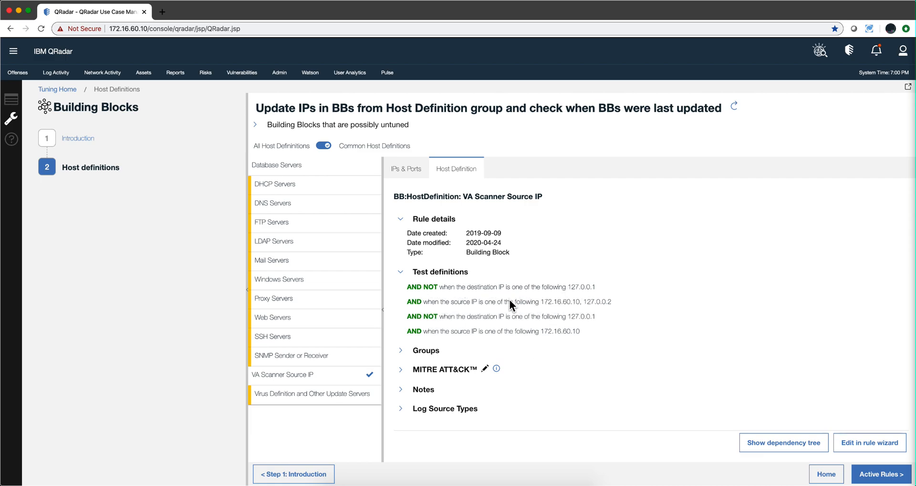
pyautogui.moveTo(520, 312)
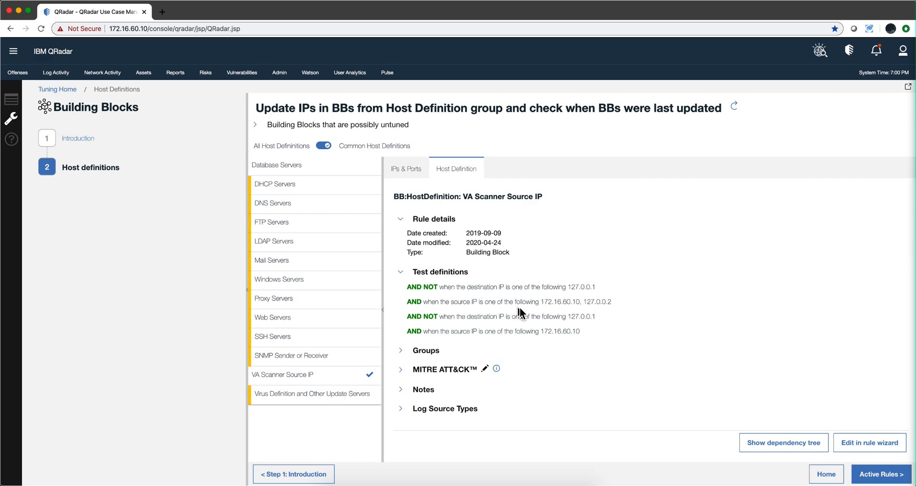
pyautogui.moveTo(513, 287)
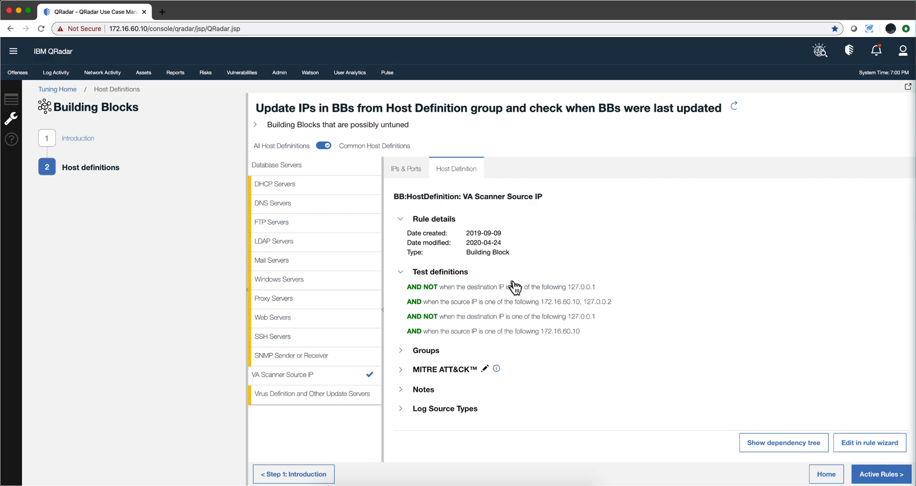
pyautogui.moveTo(580, 307)
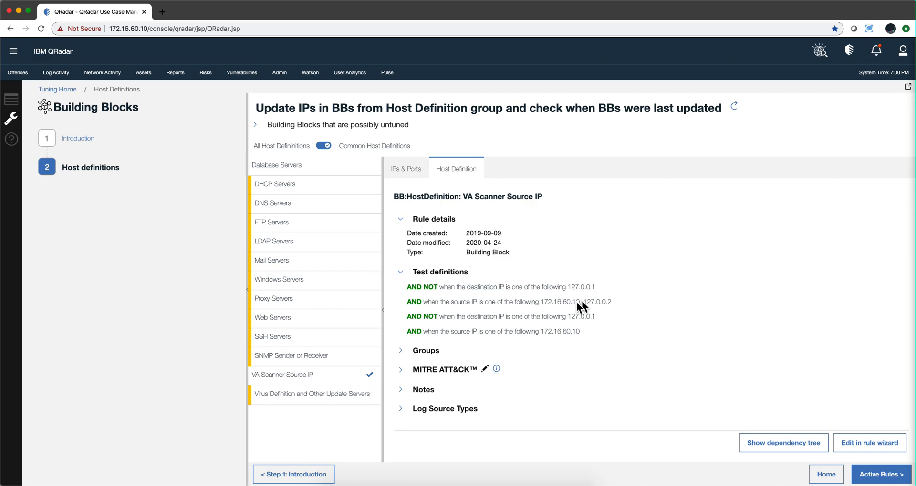
pyautogui.moveTo(499, 291)
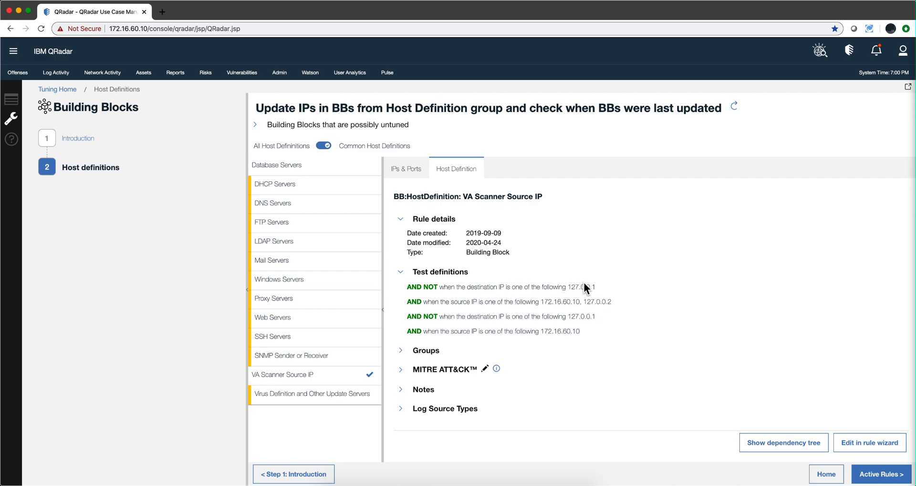
pyautogui.moveTo(488, 295)
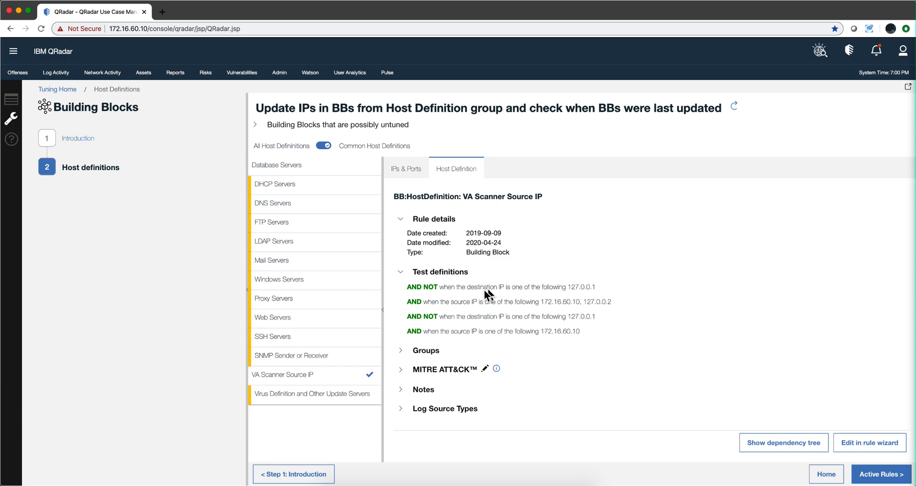
pyautogui.moveTo(507, 317)
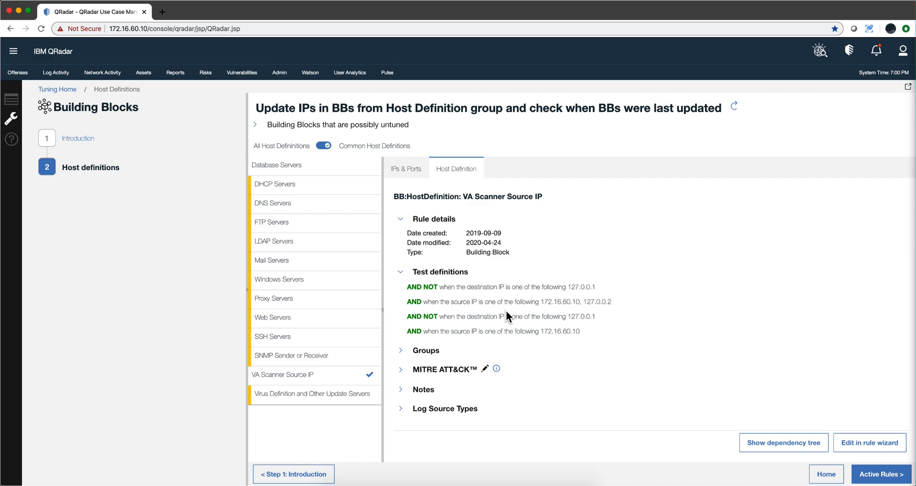
pyautogui.moveTo(508, 331)
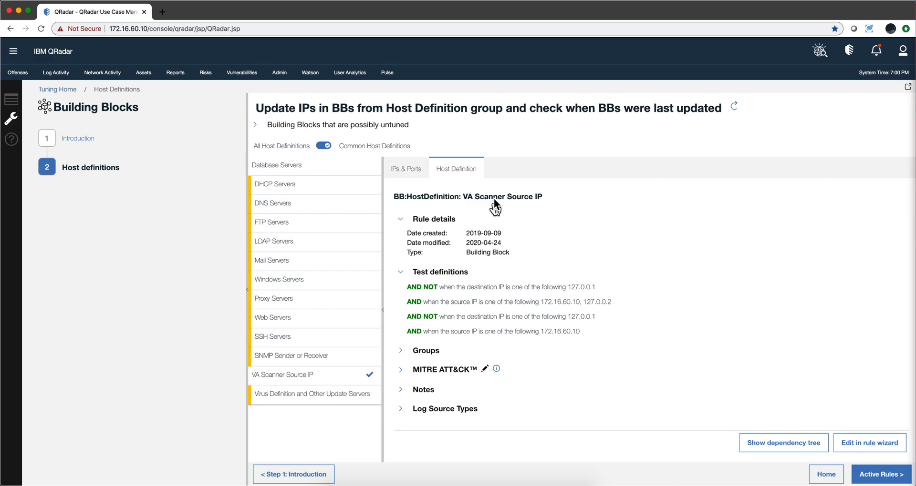
pyautogui.moveTo(485, 203)
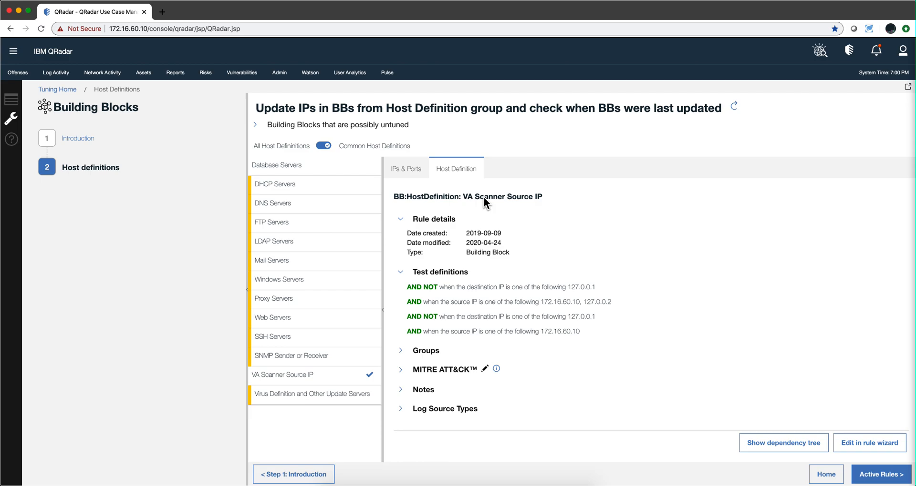
pyautogui.moveTo(440, 328)
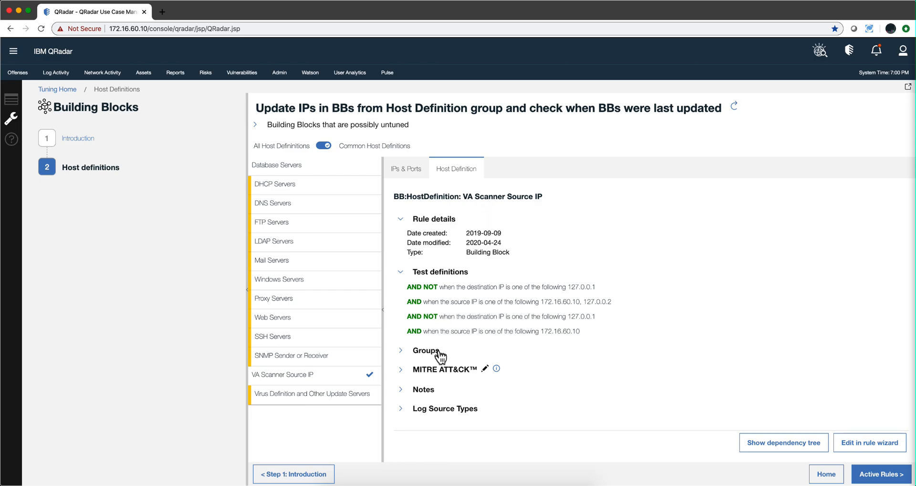
pyautogui.moveTo(677, 425)
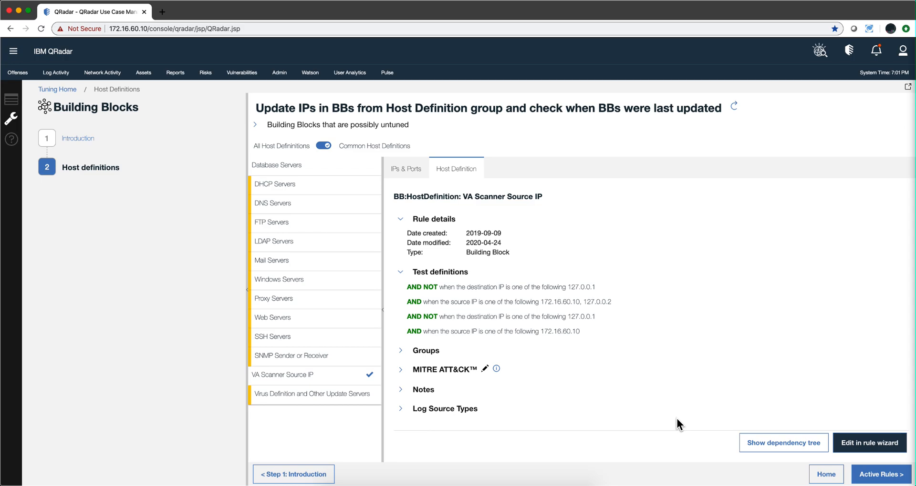
pyautogui.moveTo(516, 294)
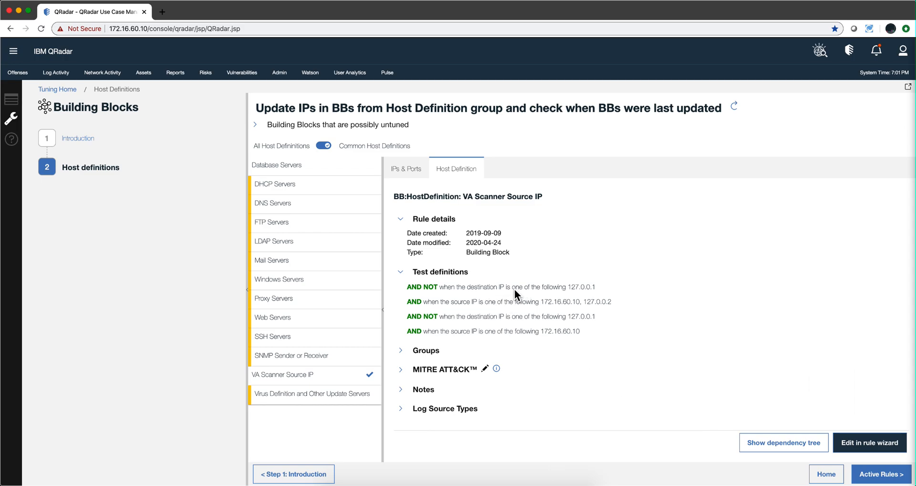
pyautogui.moveTo(522, 336)
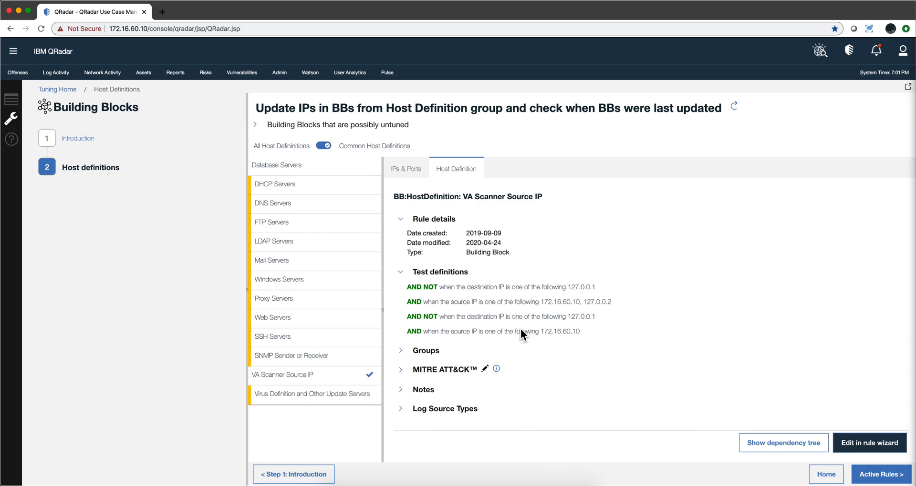
pyautogui.moveTo(851, 435)
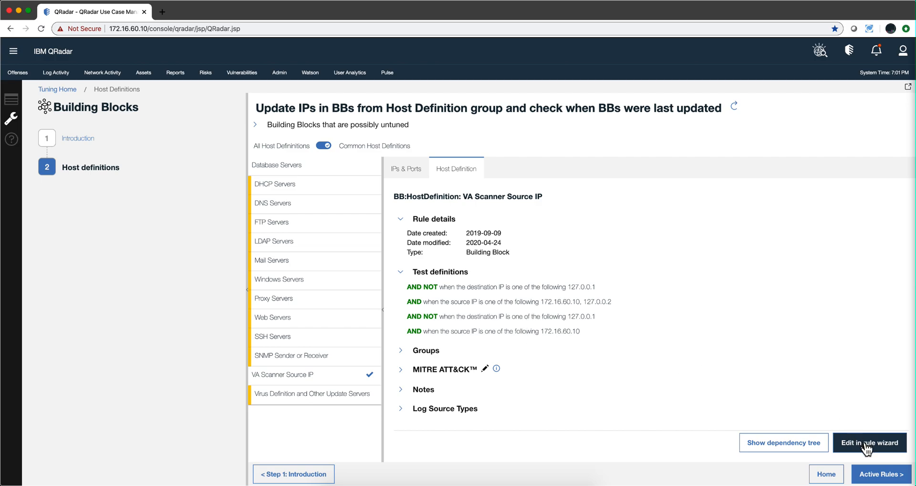
# - Edit VA Scanner Source IP in the Rule Wizard, remove duplicate tests, and finish
pyautogui.click(869, 443)
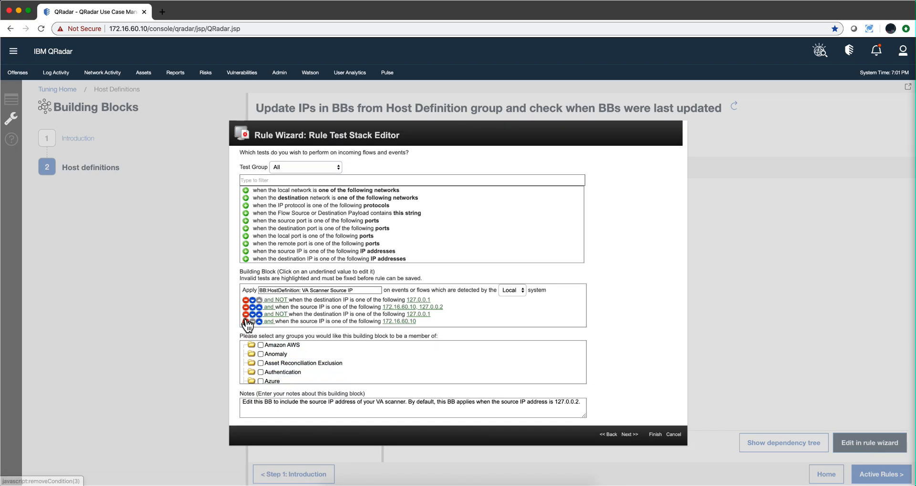
pyautogui.click(245, 321)
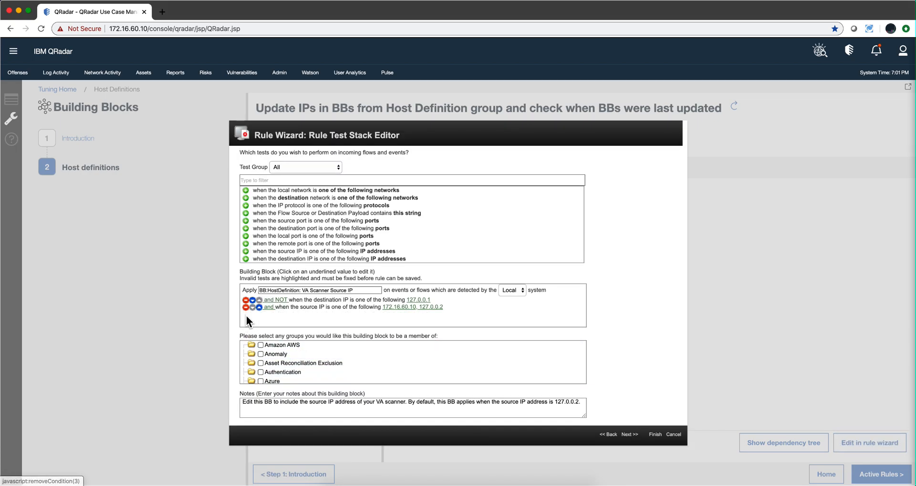
pyautogui.click(655, 434)
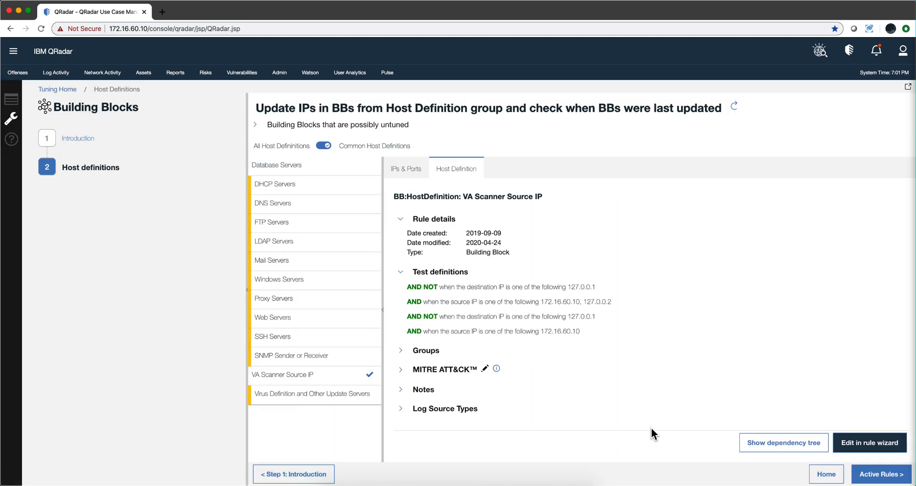
pyautogui.moveTo(244, 143)
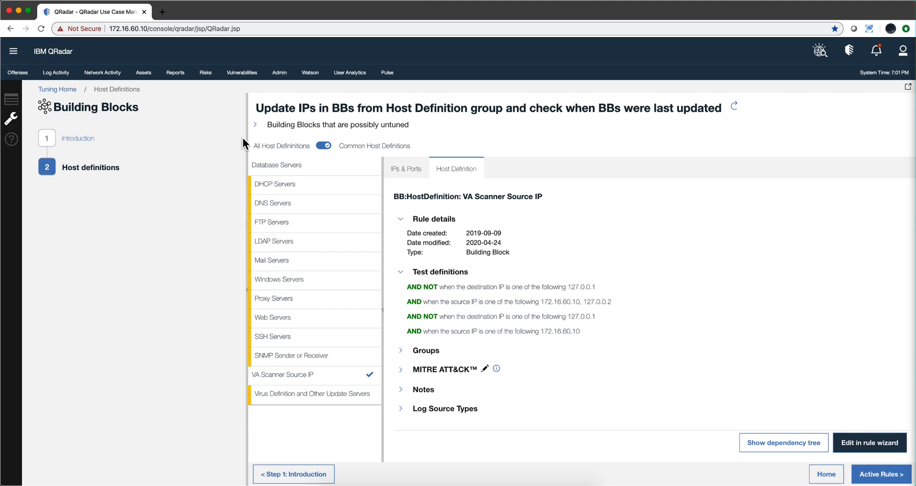
pyautogui.moveTo(464, 341)
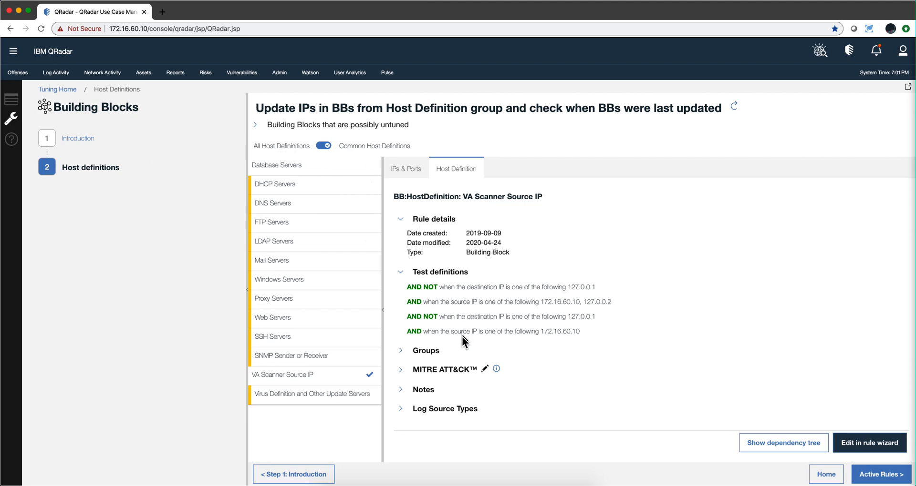
pyautogui.moveTo(461, 350)
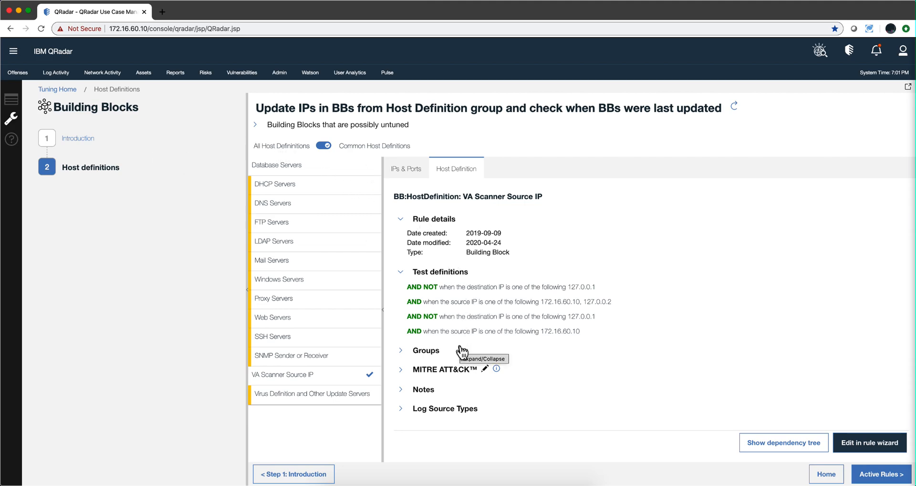
pyautogui.moveTo(674, 411)
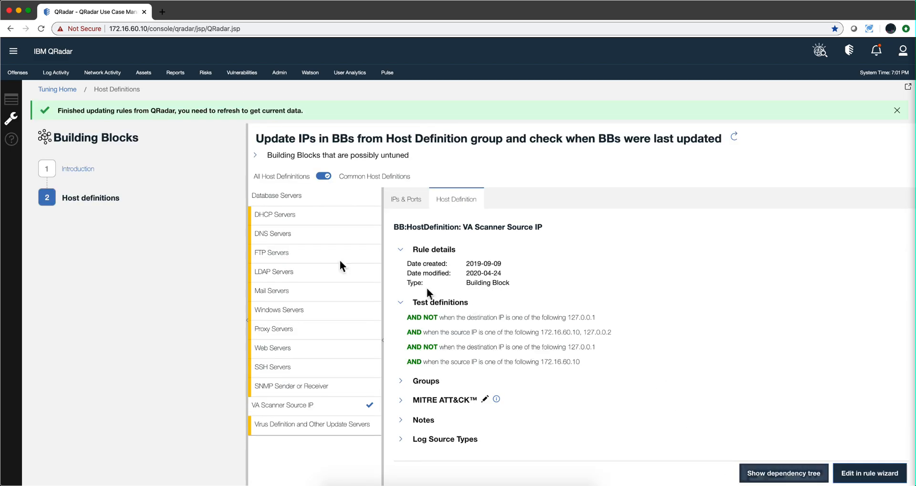
pyautogui.moveTo(166, 169)
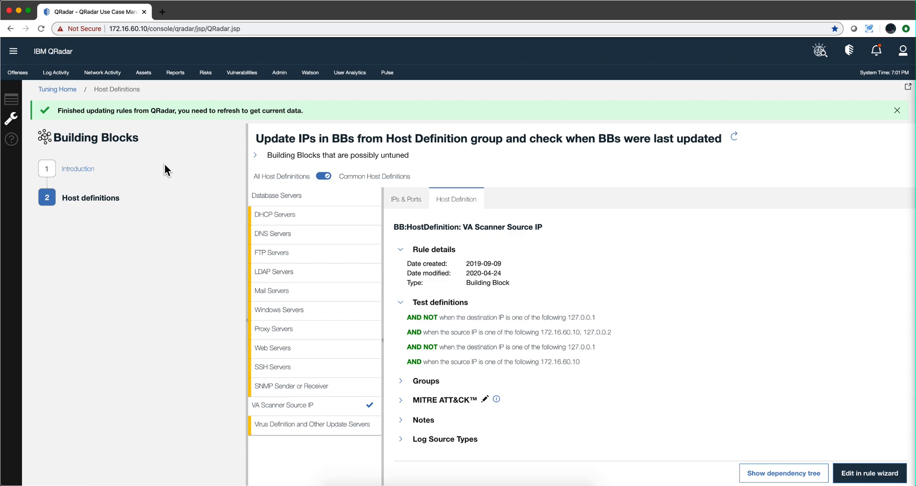
pyautogui.moveTo(739, 474)
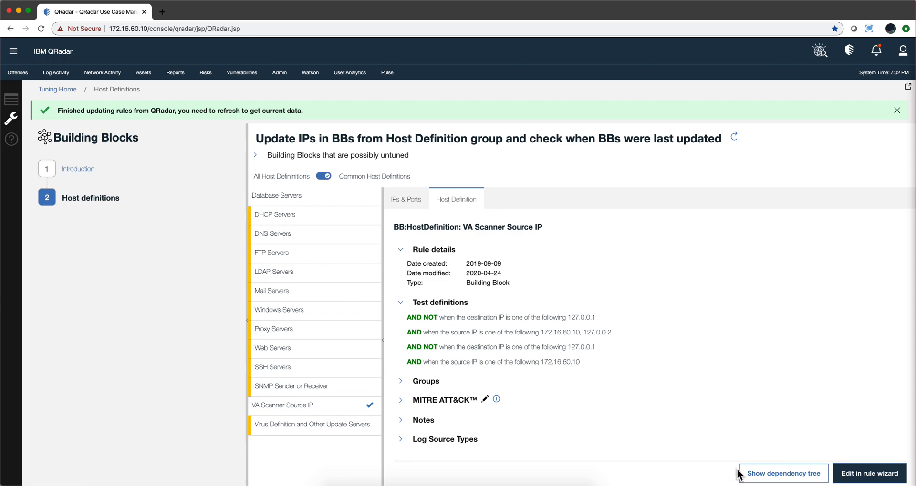
pyautogui.moveTo(783, 474)
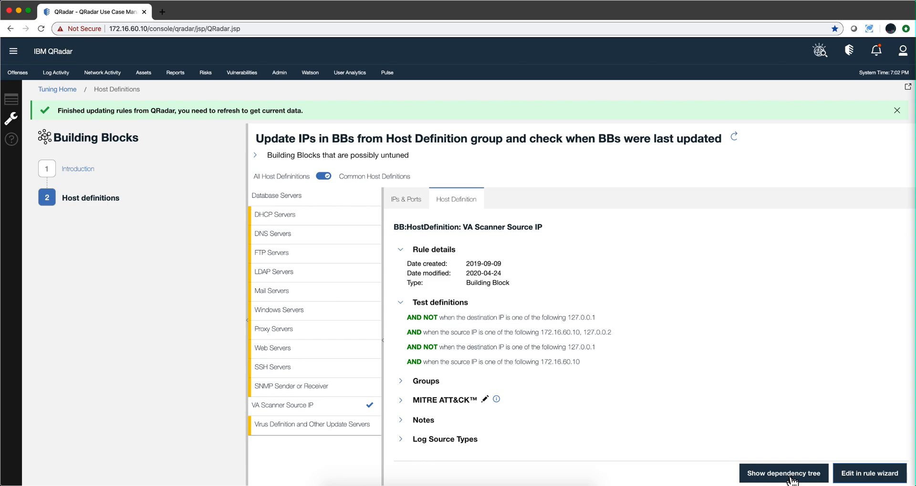
# - Refresh the page so VA Scanner Source IP shows two test definitions
pyautogui.click(897, 111)
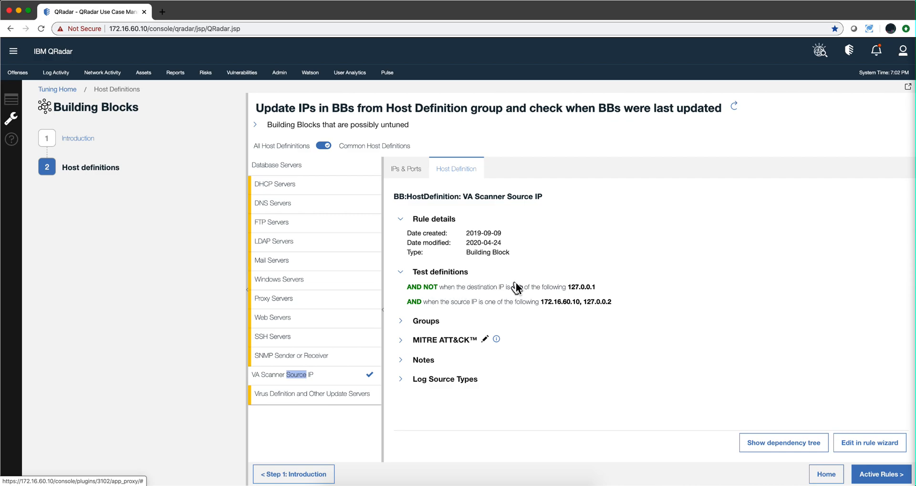
pyautogui.moveTo(570, 305)
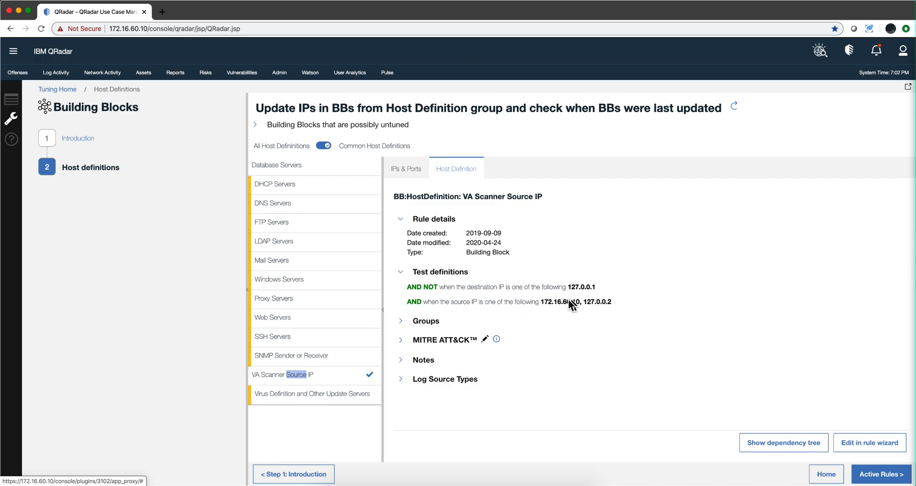
pyautogui.moveTo(556, 311)
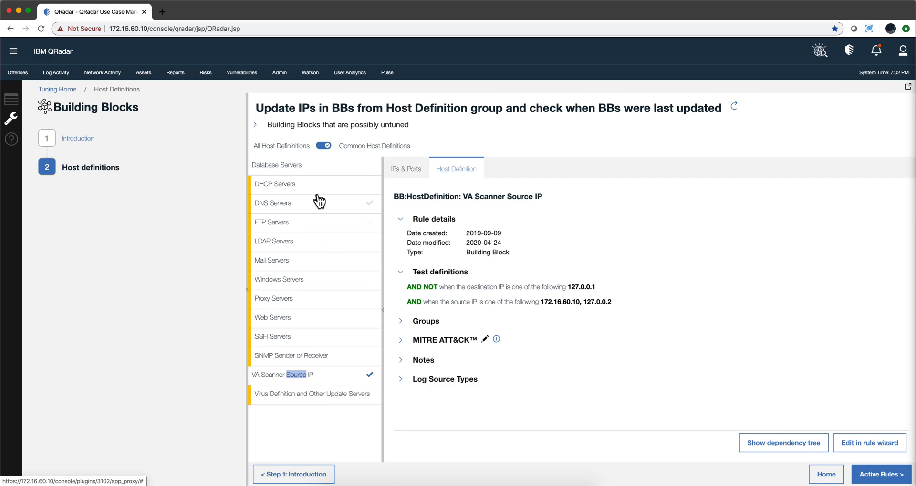
pyautogui.moveTo(258, 189)
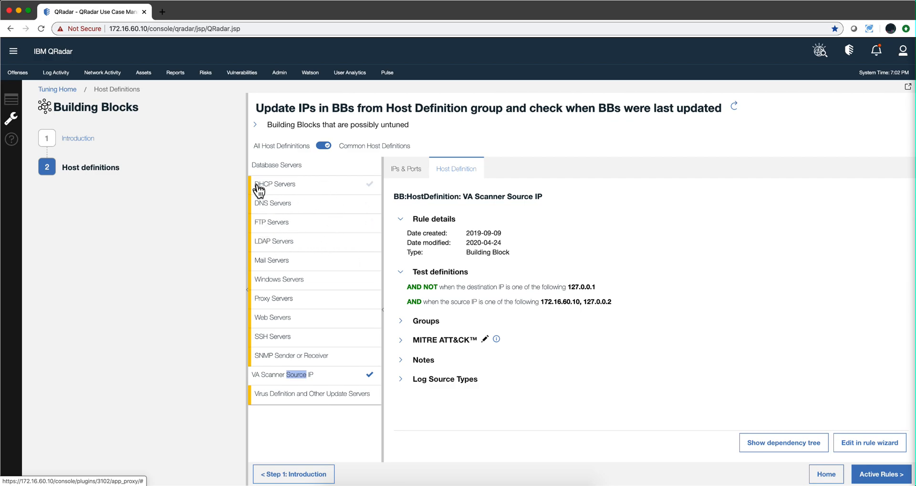
# - Open Assets > Server Discovery and choose DHCP Servers as the server type
pyautogui.click(143, 73)
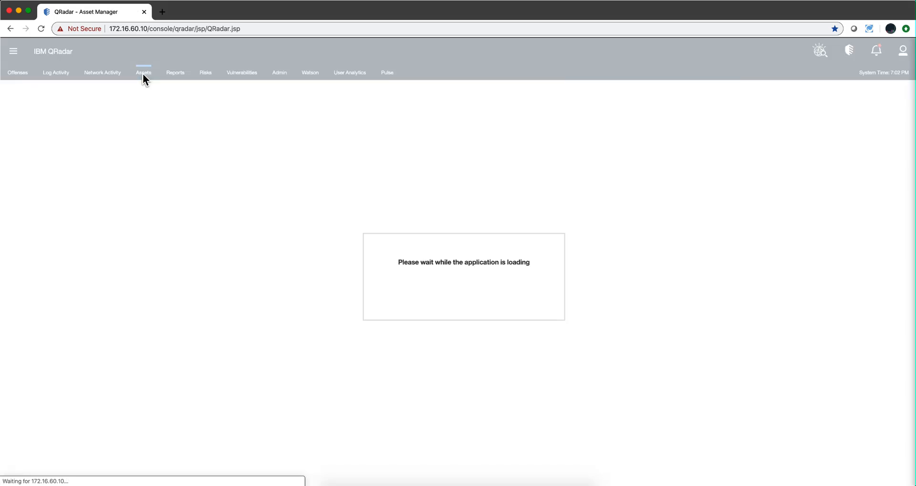
pyautogui.click(143, 72)
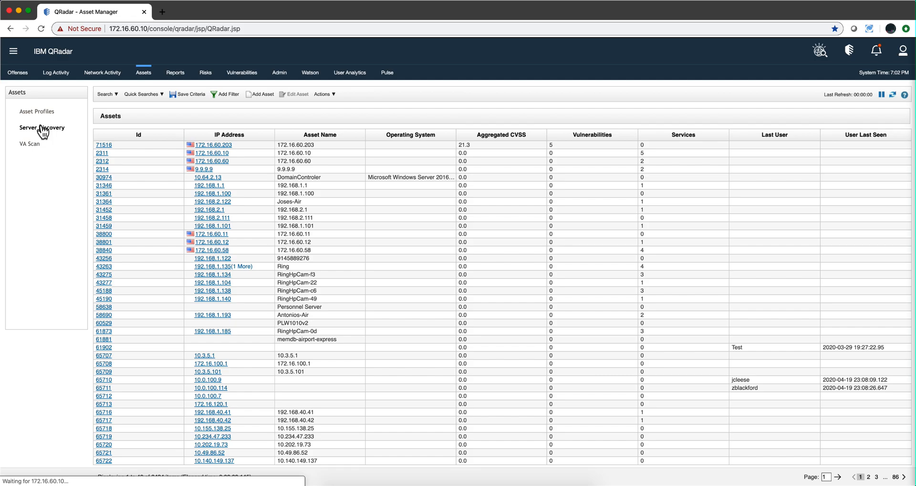
pyautogui.click(42, 127)
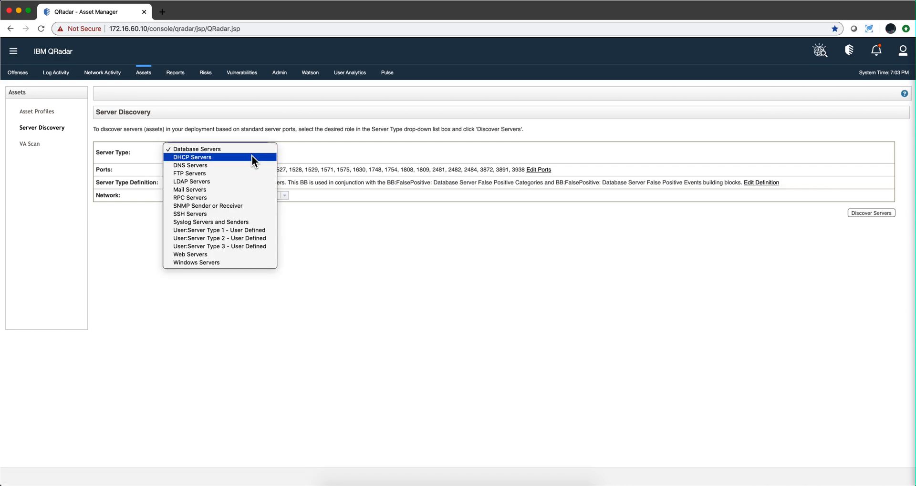
pyautogui.click(192, 157)
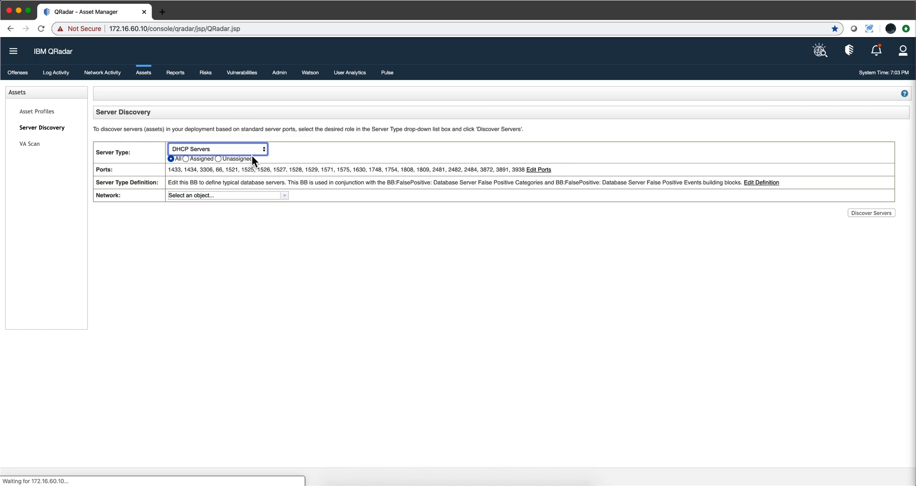
pyautogui.moveTo(702, 216)
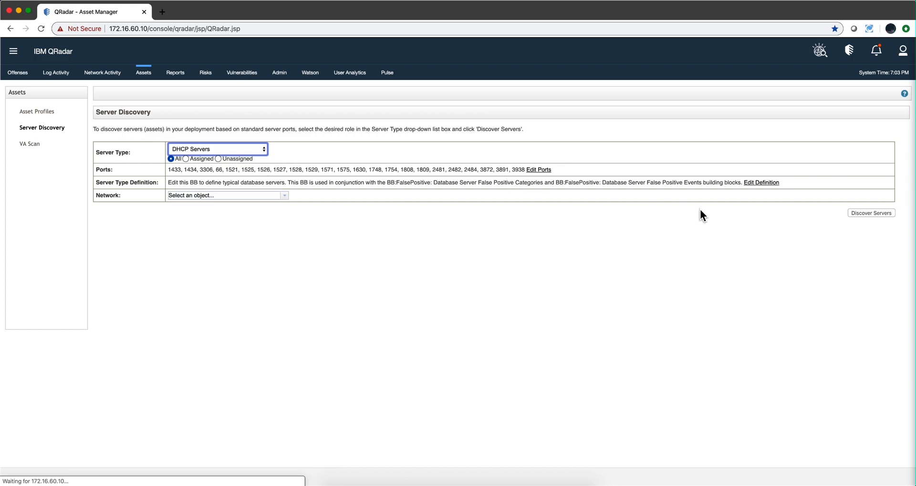
pyautogui.moveTo(492, 252)
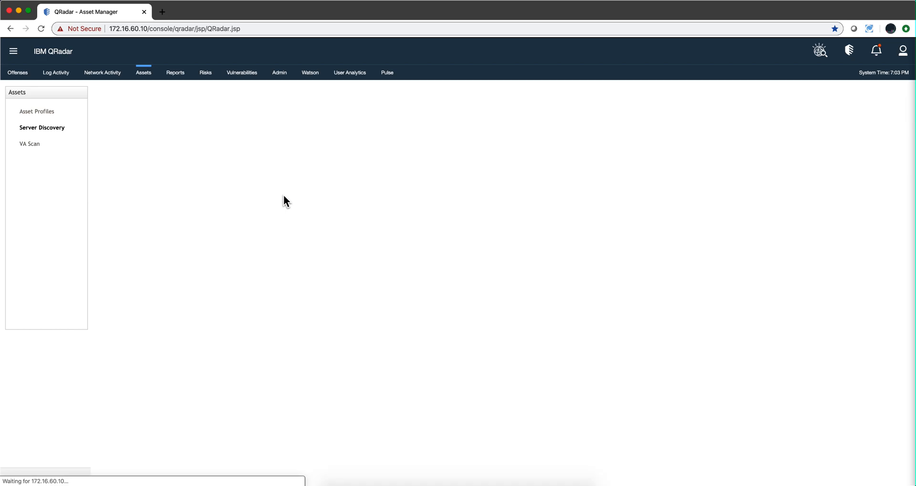
# - Run Discover Servers with no network set, listing eleven DHCP servers
pyautogui.click(42, 127)
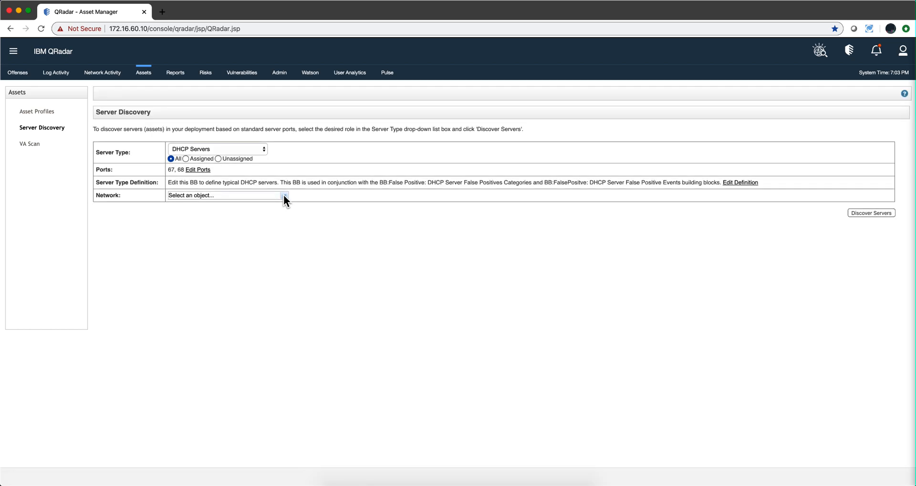
pyautogui.click(283, 195)
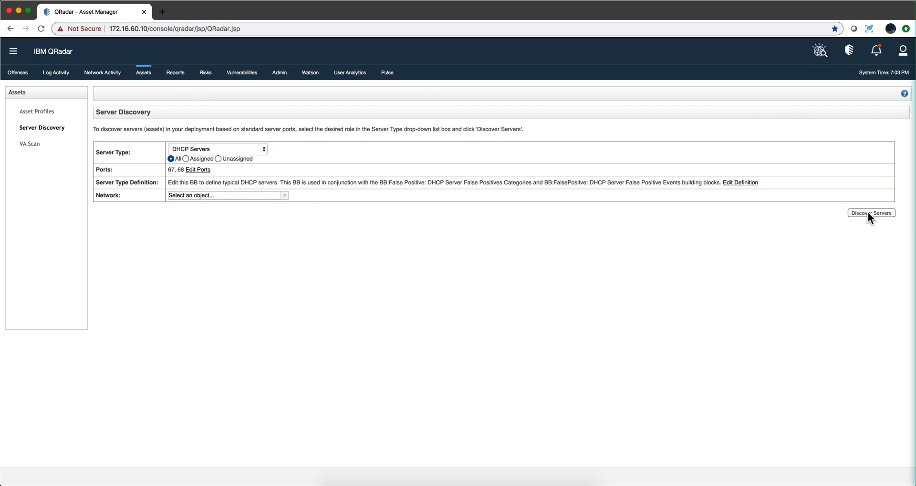
pyautogui.click(871, 212)
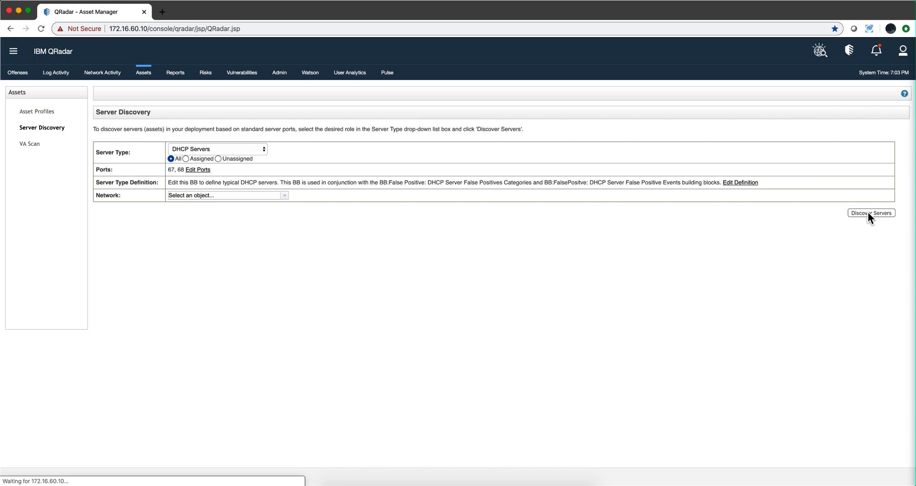
pyautogui.moveTo(855, 229)
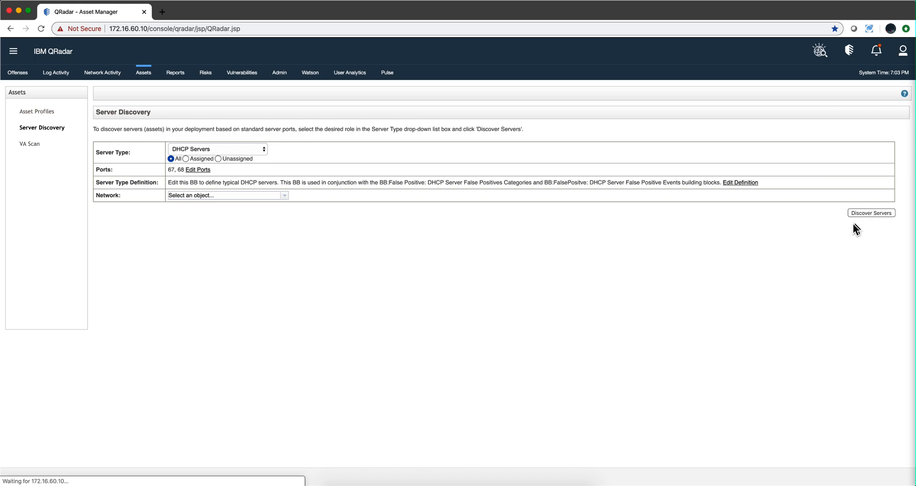
pyautogui.click(870, 213)
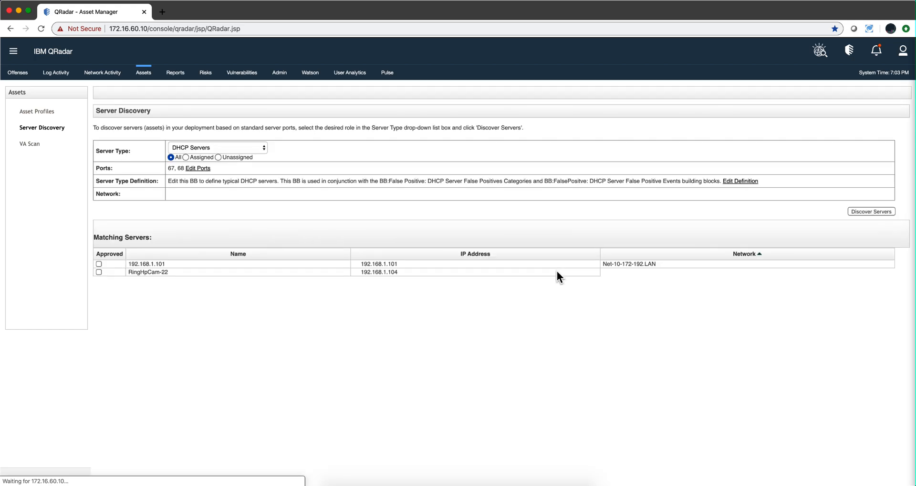
pyautogui.click(871, 212)
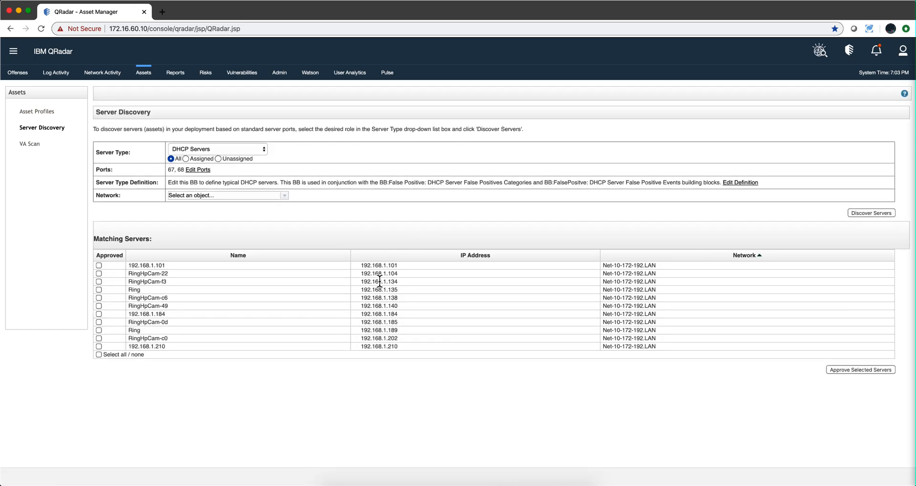
pyautogui.moveTo(184, 295)
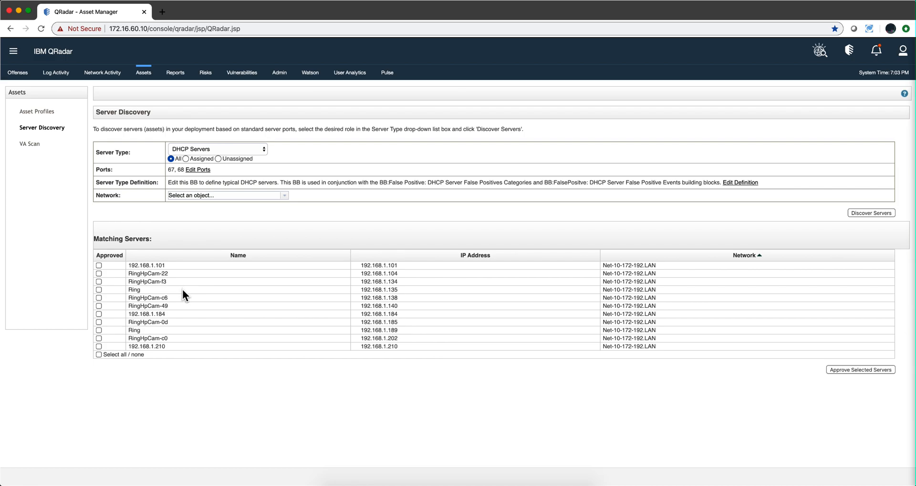
pyautogui.moveTo(153, 315)
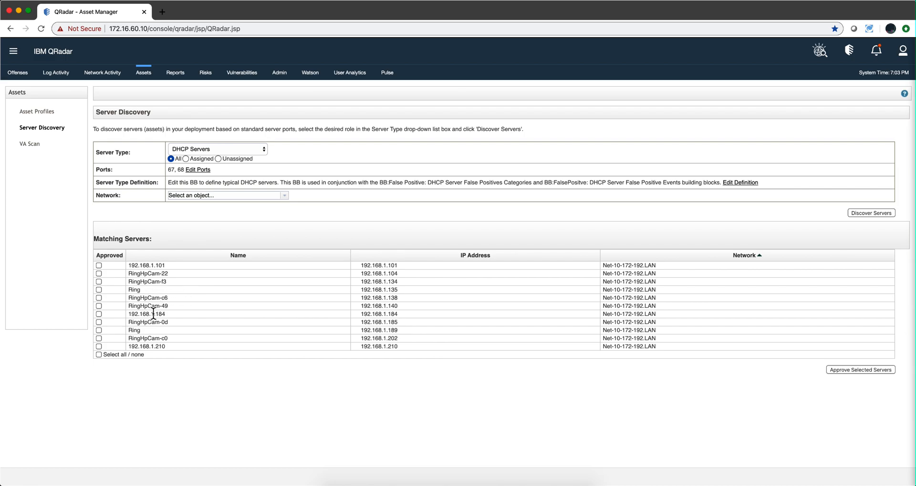
pyautogui.moveTo(156, 296)
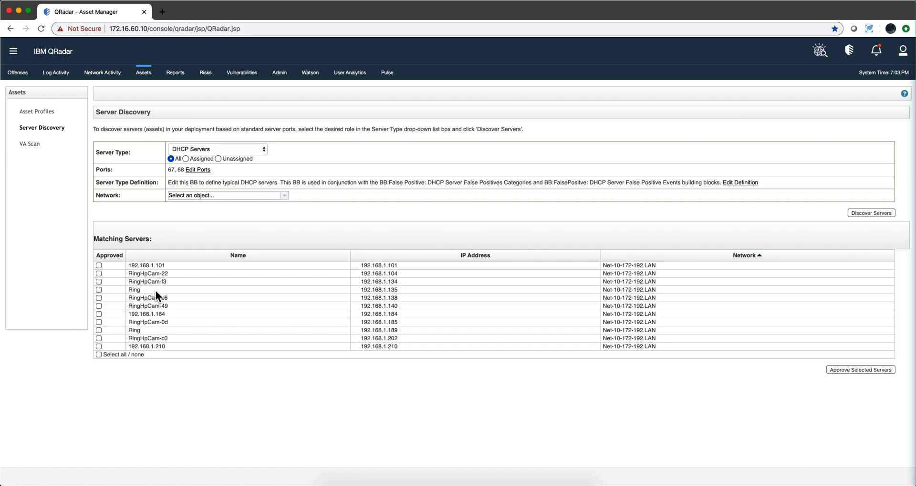
pyautogui.moveTo(162, 295)
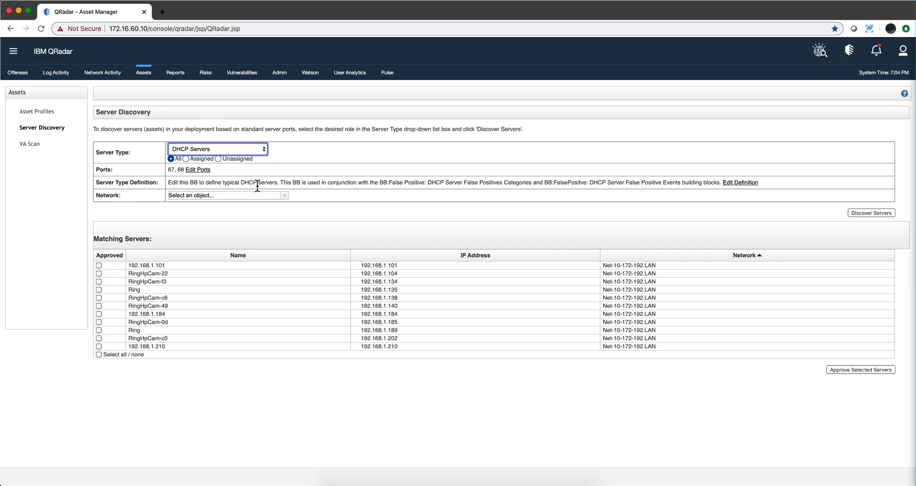
pyautogui.moveTo(110, 286)
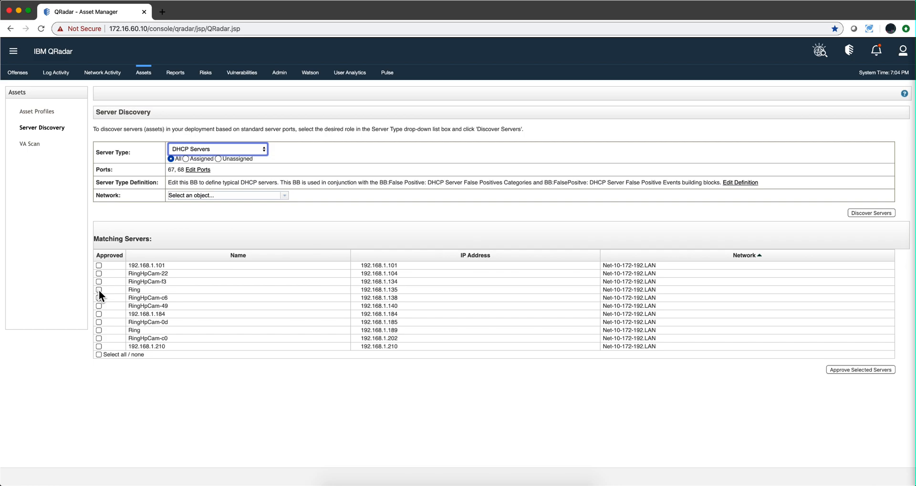
# - Tick Approved for the Ring DHCP server at 192.168.1.135 in Matching Servers
pyautogui.click(99, 290)
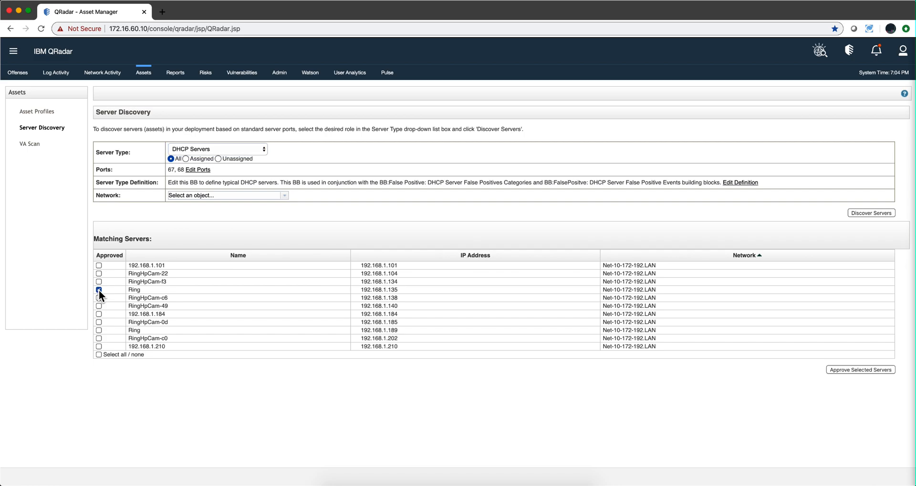
pyautogui.click(98, 289)
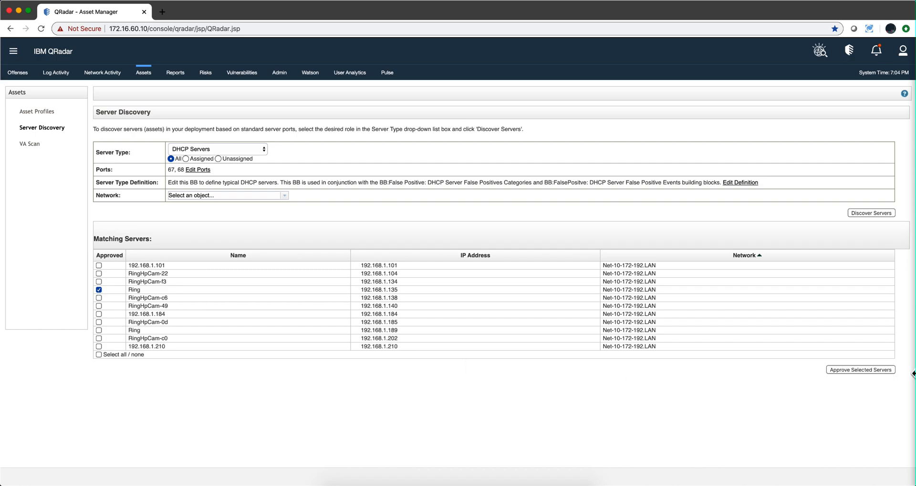
pyautogui.moveTo(839, 397)
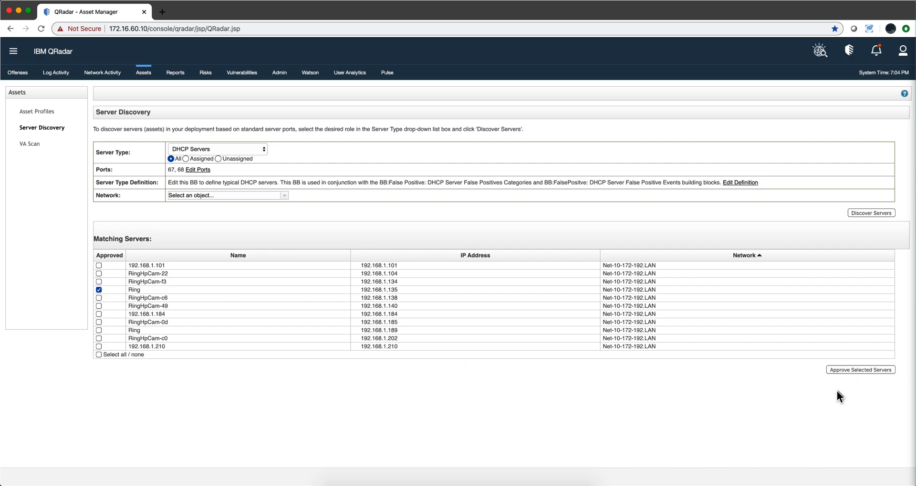
pyautogui.moveTo(314, 198)
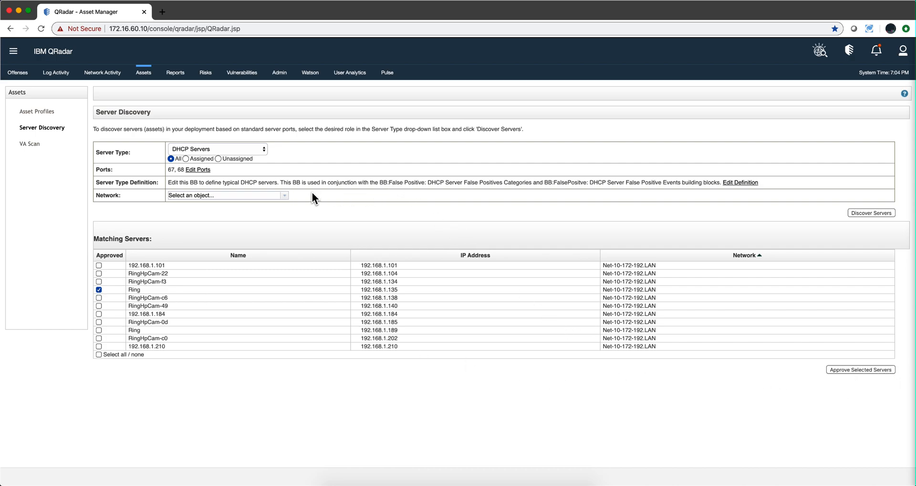
pyautogui.moveTo(338, 213)
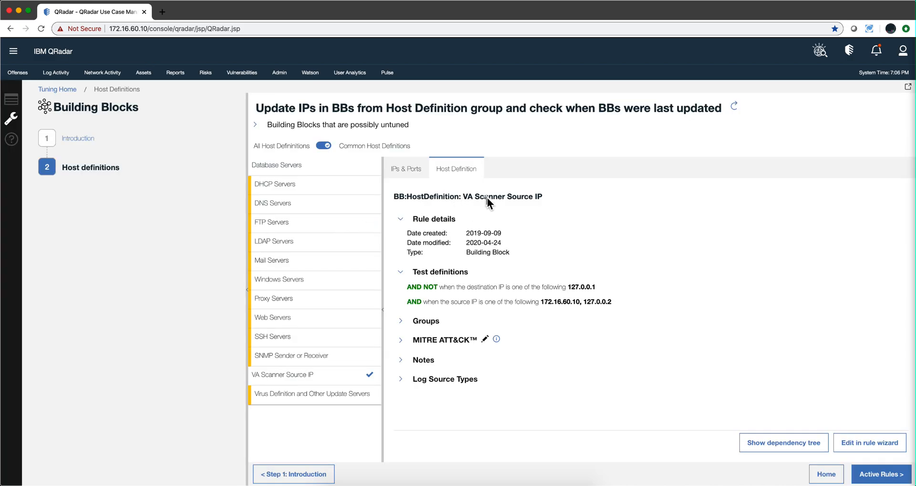
pyautogui.moveTo(527, 216)
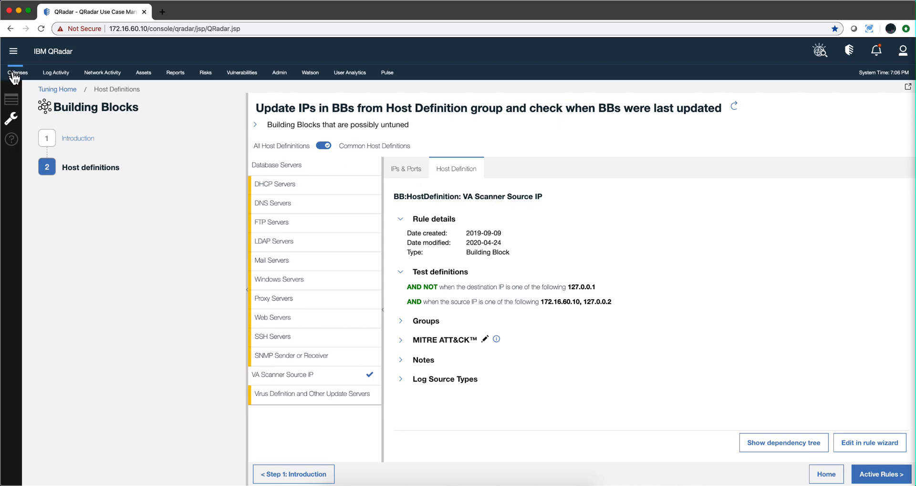
# - Show building blocks matching 'va scanner' in Offenses > Rules and select VA Scanner Source IP
pyautogui.click(17, 72)
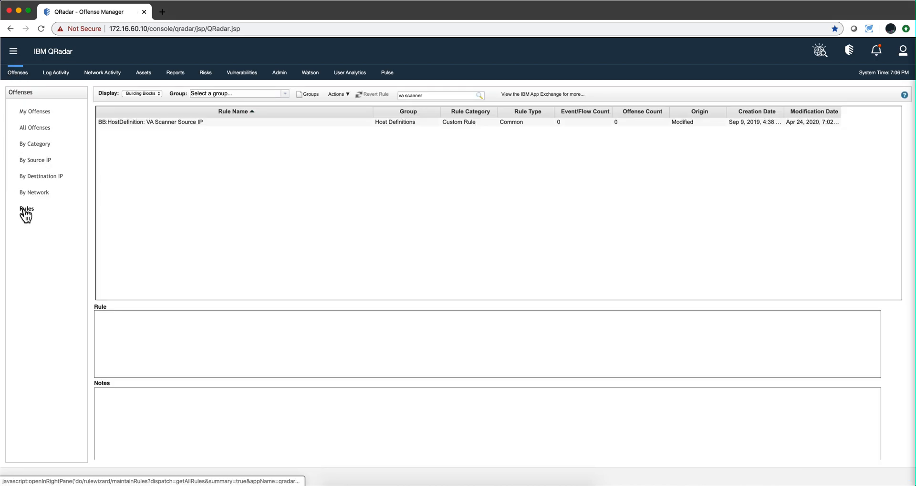
pyautogui.moveTo(162, 138)
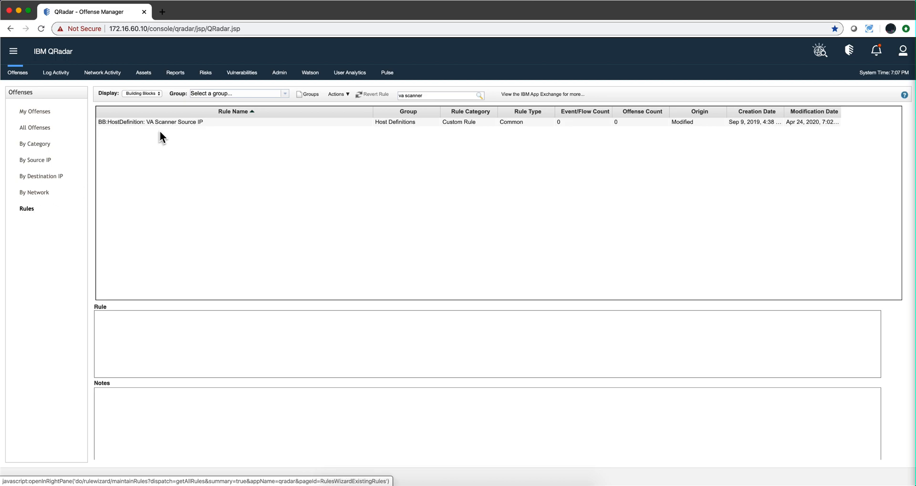
pyautogui.click(141, 93)
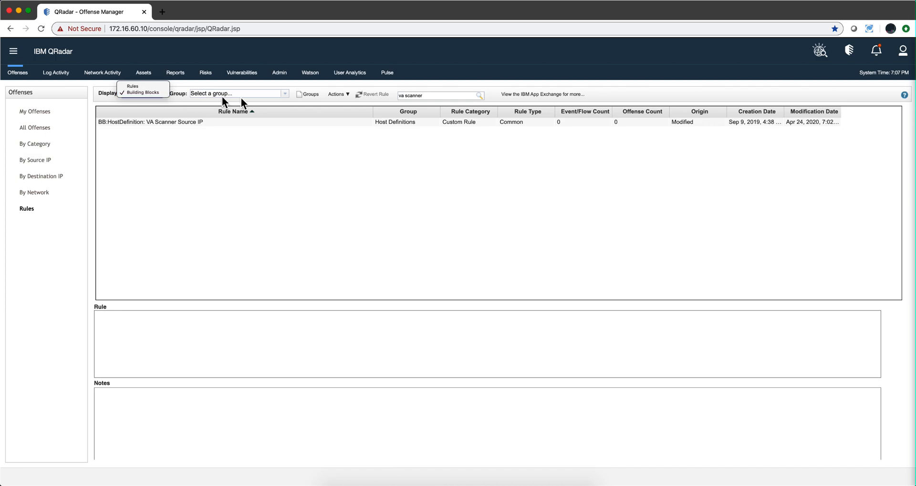
pyautogui.moveTo(454, 104)
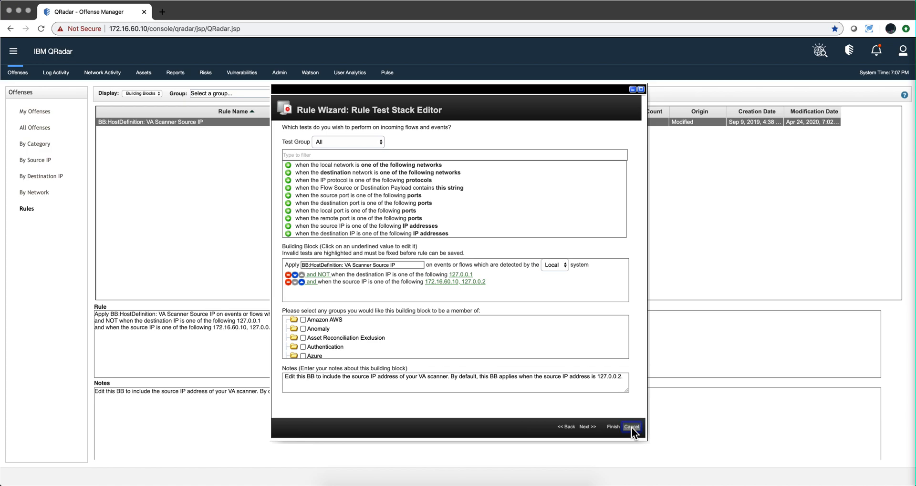
# - Cancel the VA Scanner Source IP Rule Wizard and confirm discarding the edit
pyautogui.click(631, 427)
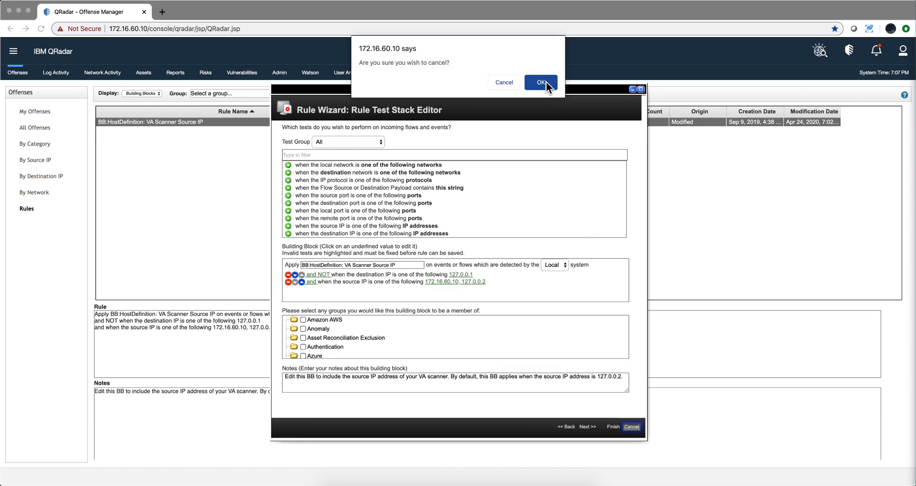
pyautogui.click(540, 81)
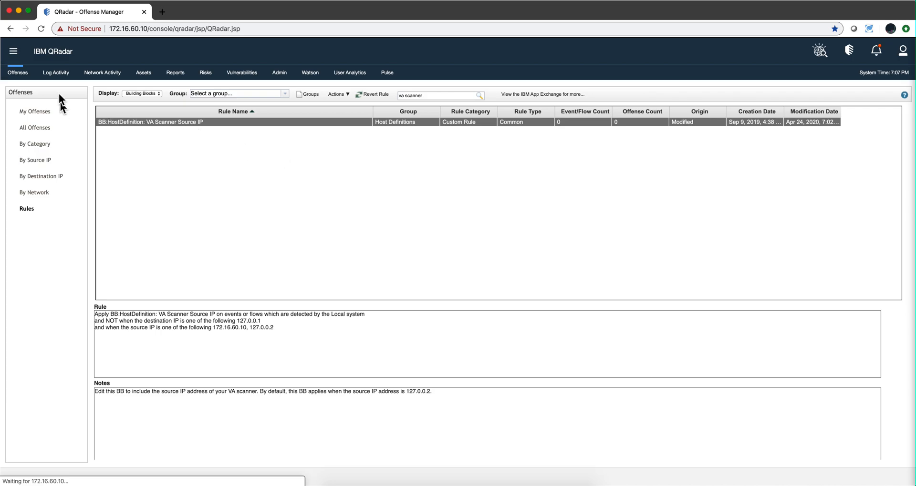
# - Go to Offenses from the main menu to view all 251 offenses
pyautogui.click(14, 51)
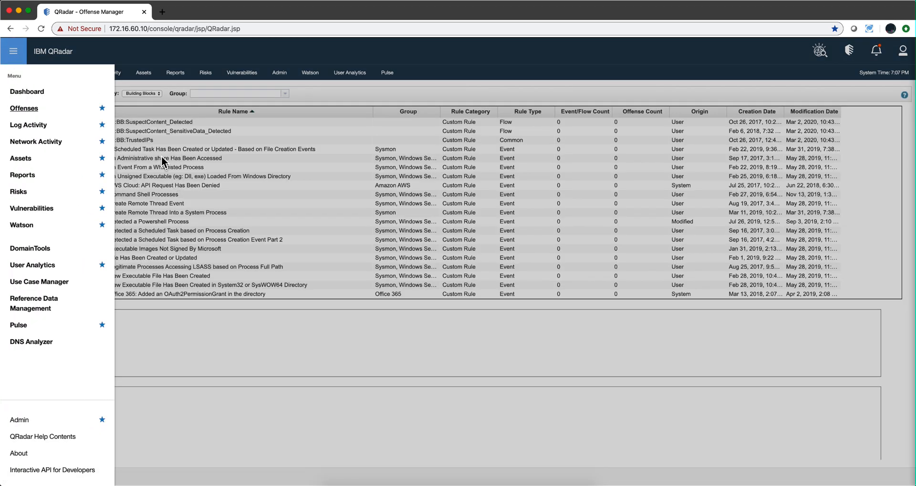
pyautogui.click(24, 108)
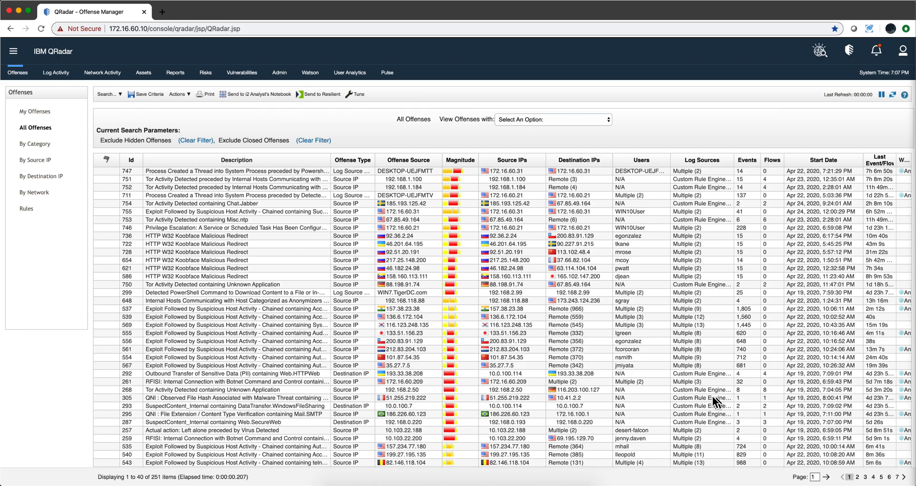
pyautogui.moveTo(572, 349)
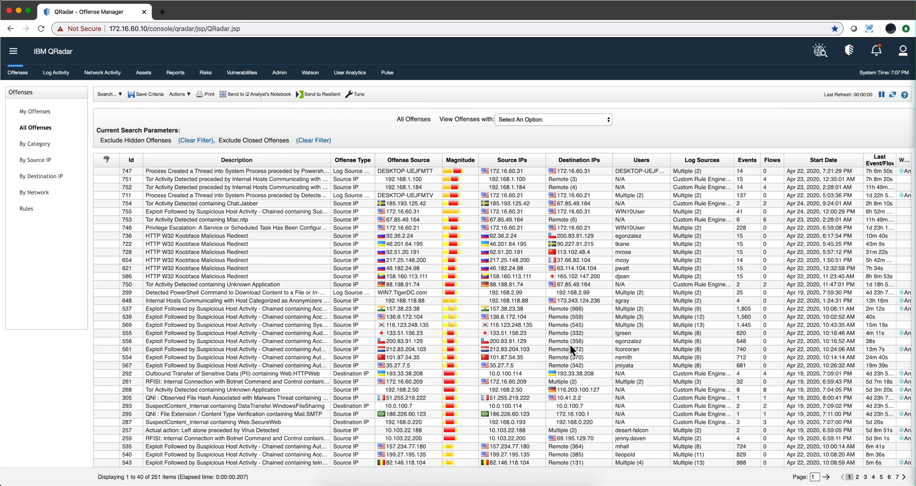